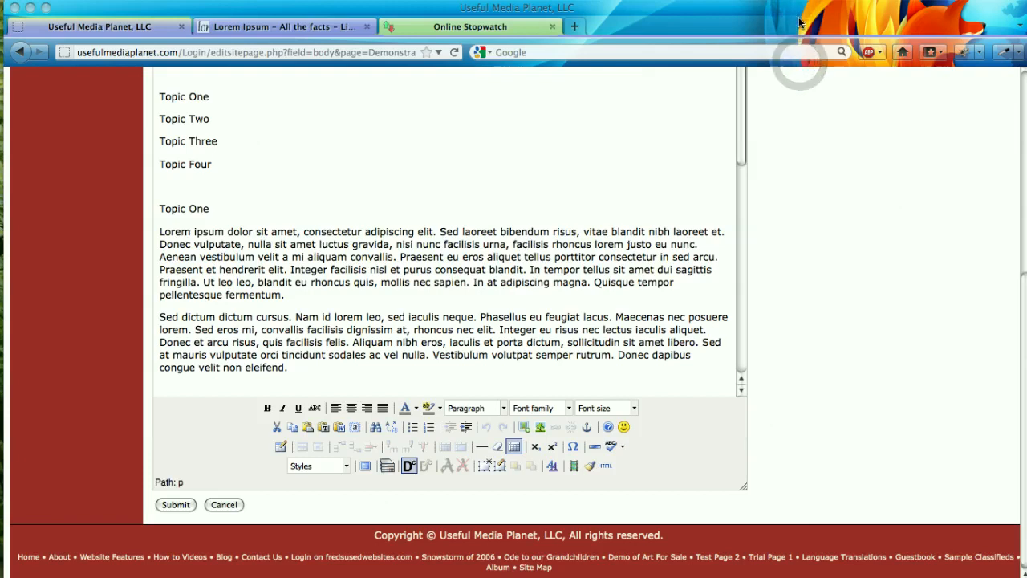
pyautogui.moveTo(608, 97)
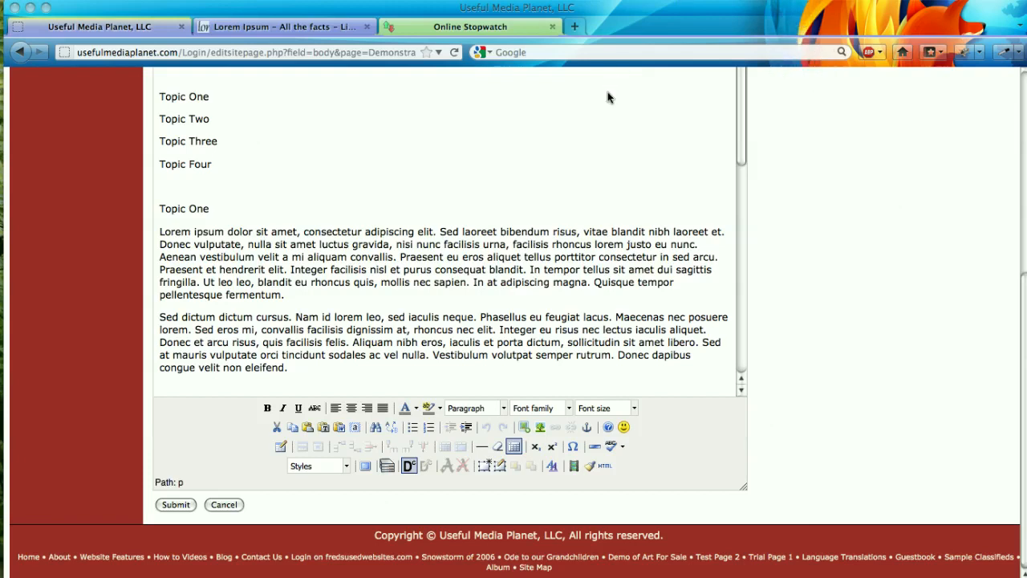
pyautogui.moveTo(539, 159)
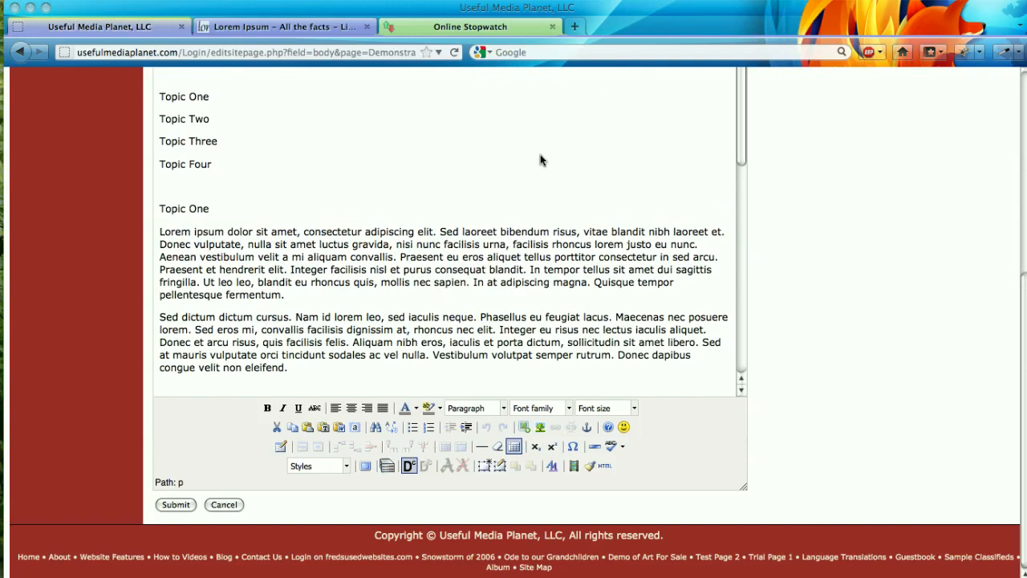
pyautogui.moveTo(530, 164)
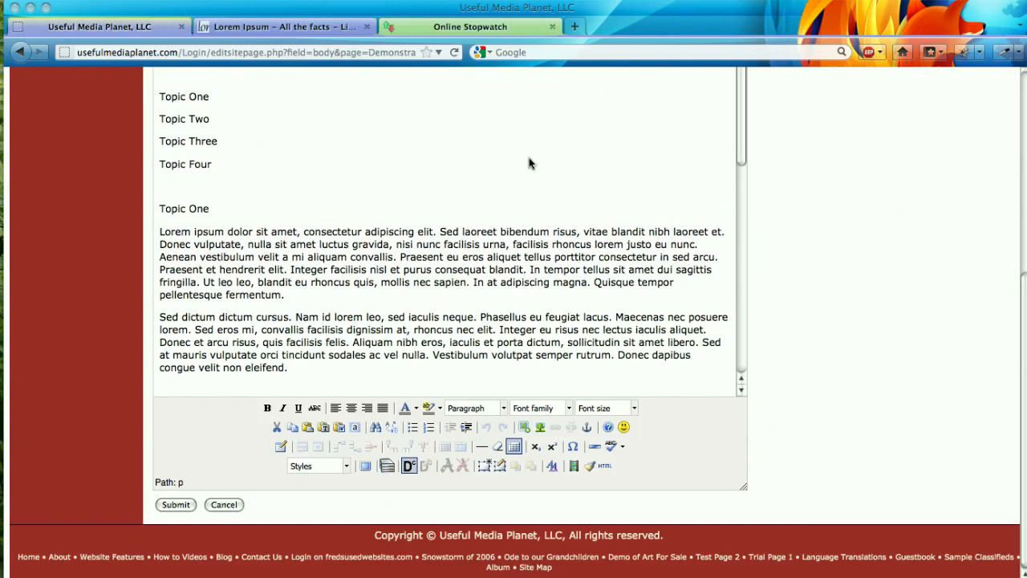
pyautogui.moveTo(385, 179)
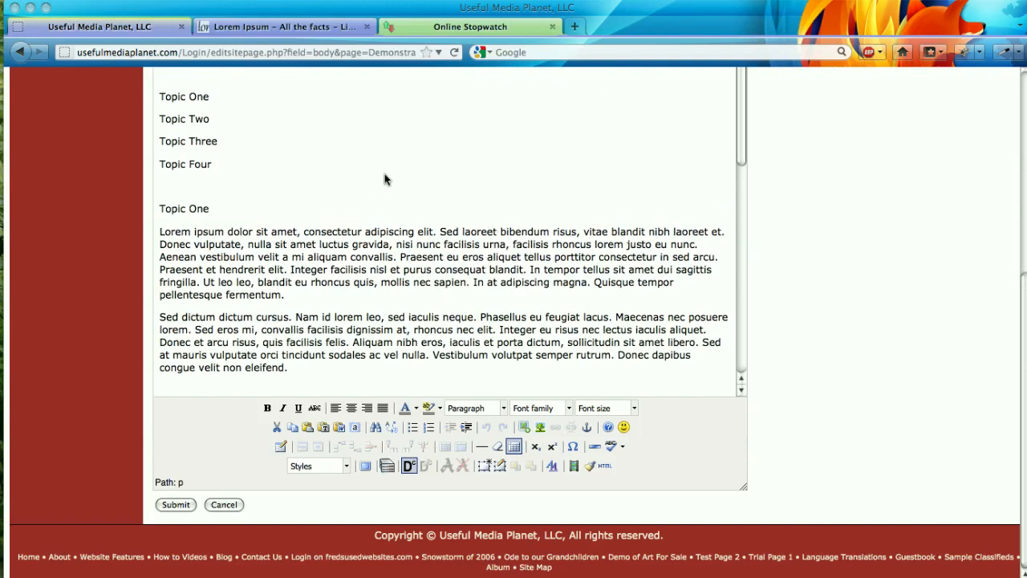
pyautogui.moveTo(248, 240)
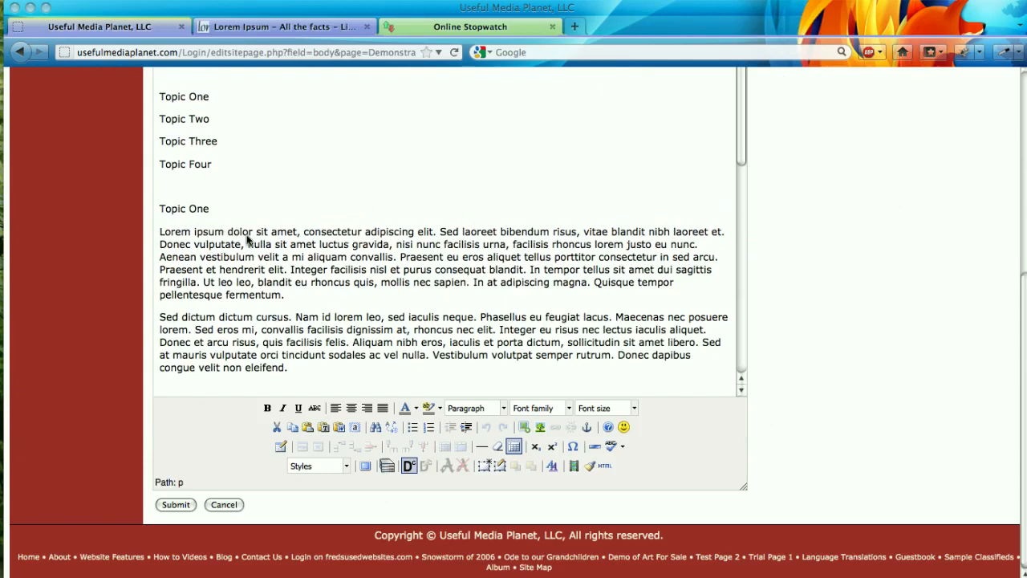
# Step: Scroll down to the Topic One heading and insert an anchor named TopicOne before it
pyautogui.scroll(-3)
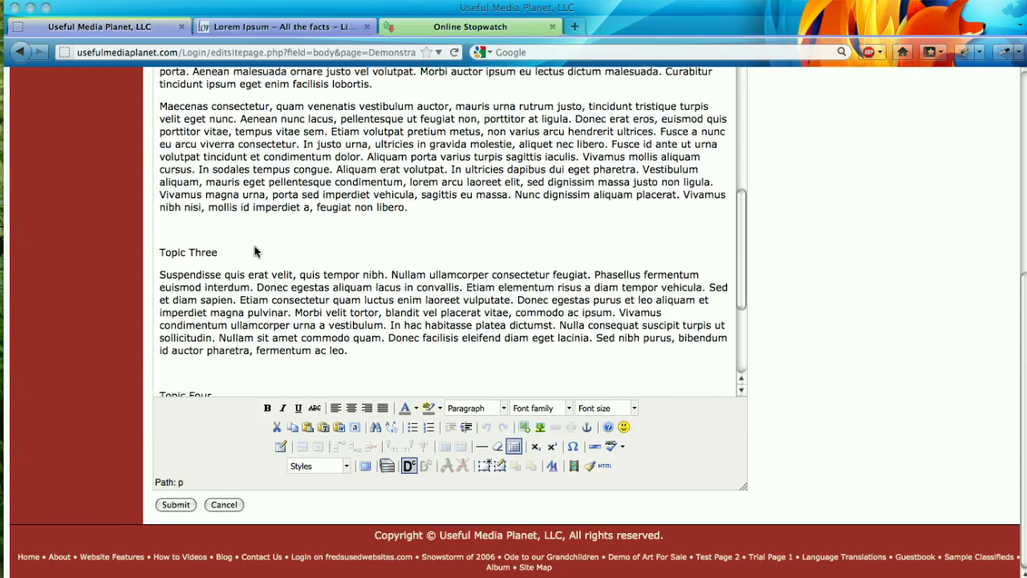
pyautogui.scroll(-3)
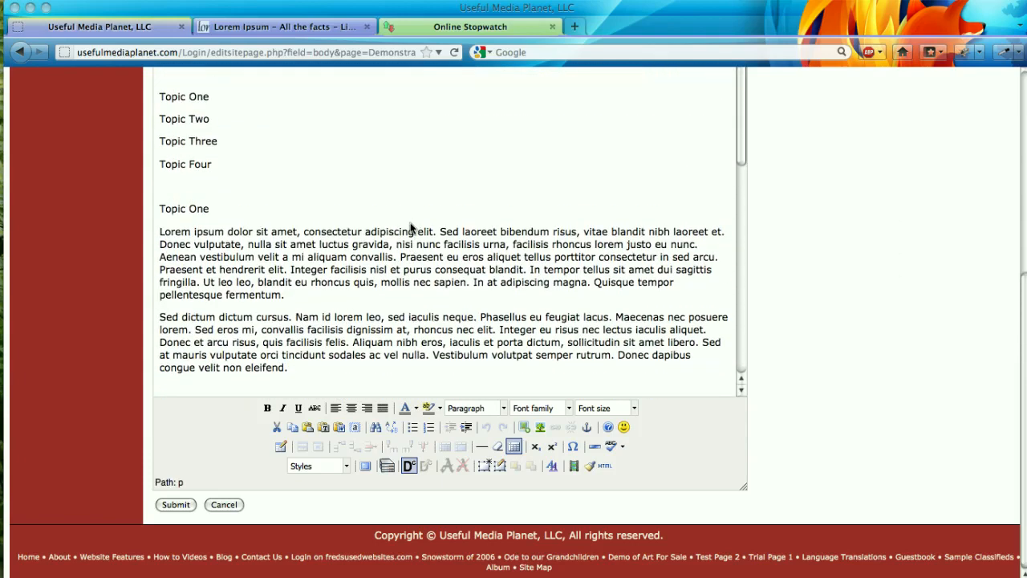
pyautogui.moveTo(379, 246)
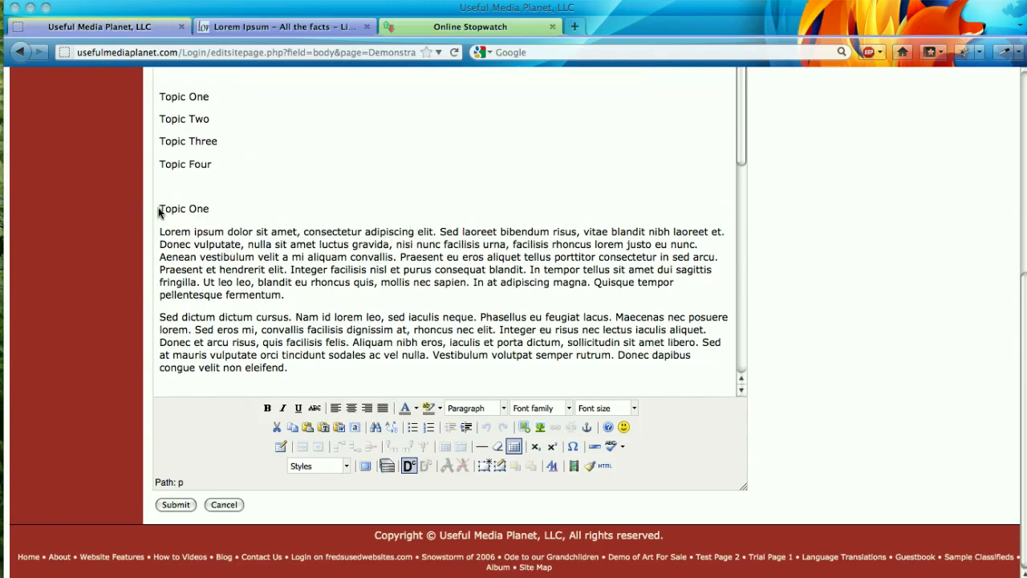
pyautogui.click(160, 208)
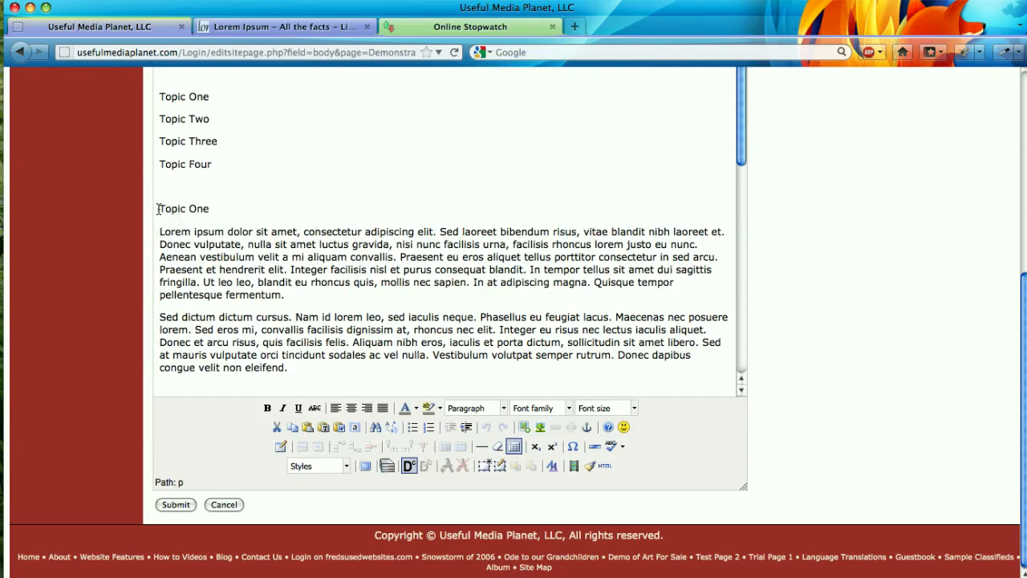
pyautogui.doubleClick(184, 209)
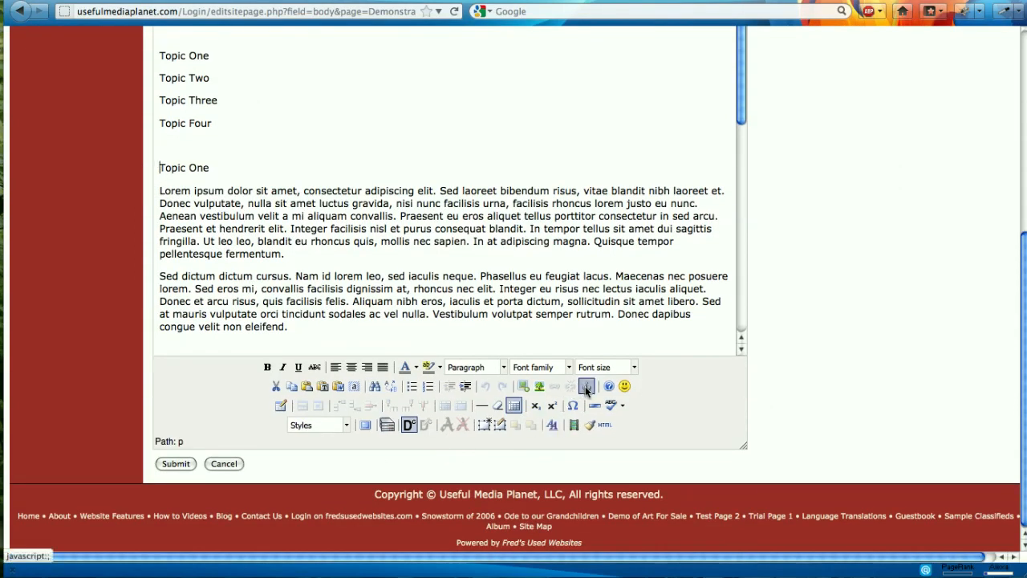
pyautogui.moveTo(586, 387)
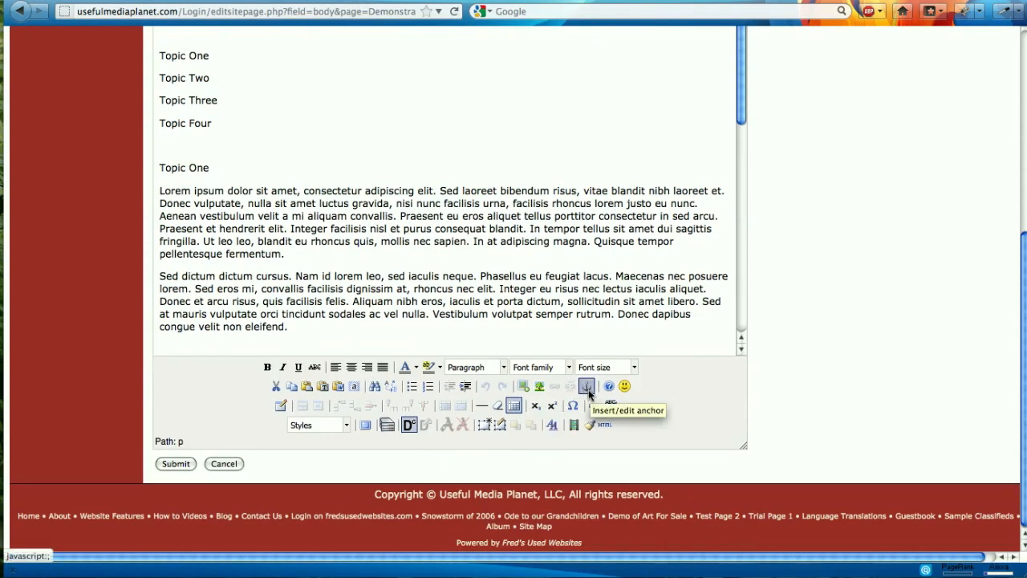
pyautogui.click(586, 385)
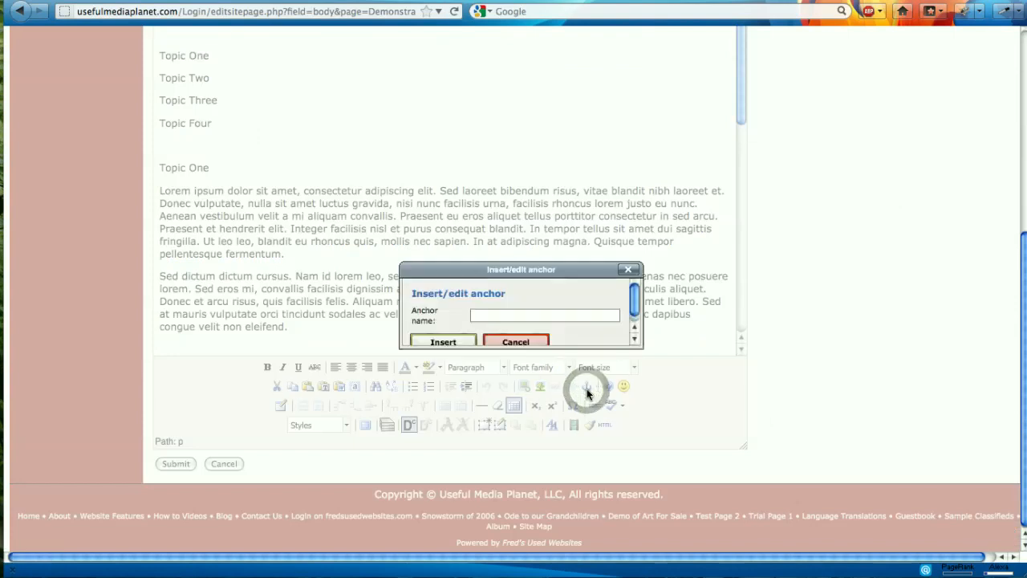
pyautogui.write('1')
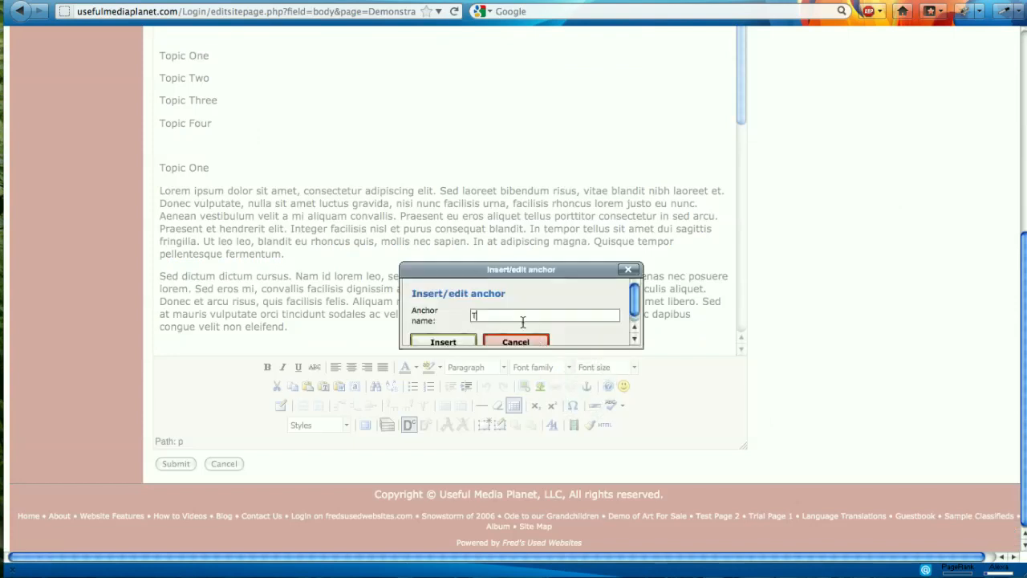
pyautogui.write('TopicOne')
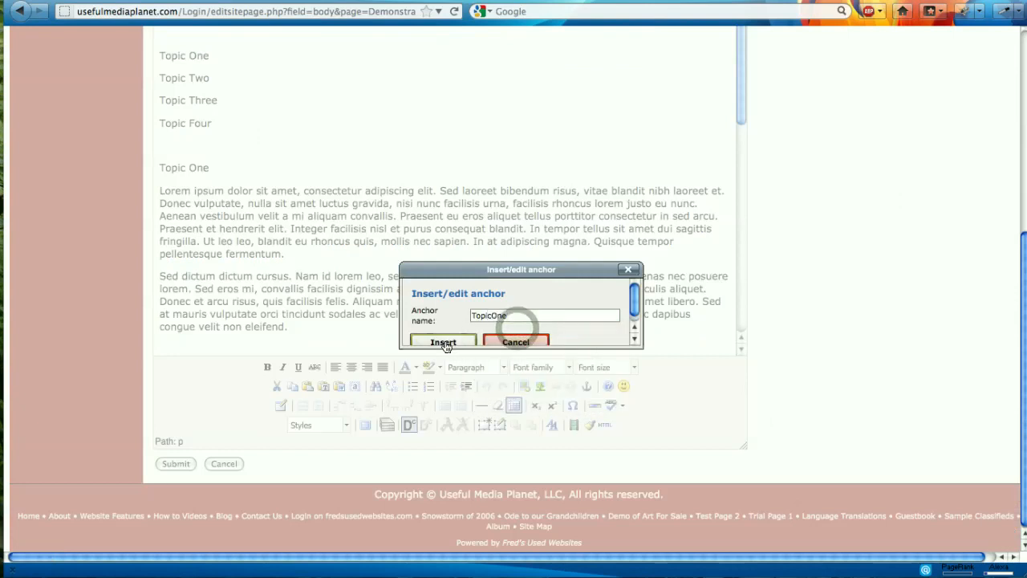
pyautogui.click(443, 342)
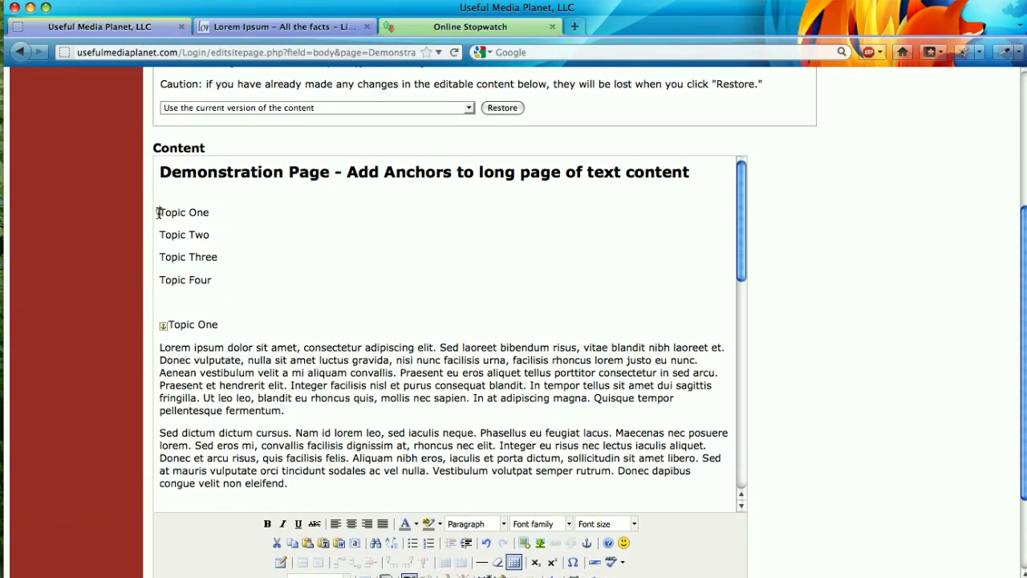
# Step: Select the words 'Topic One' in the topic list at the top of the page
pyautogui.doubleClick(172, 212)
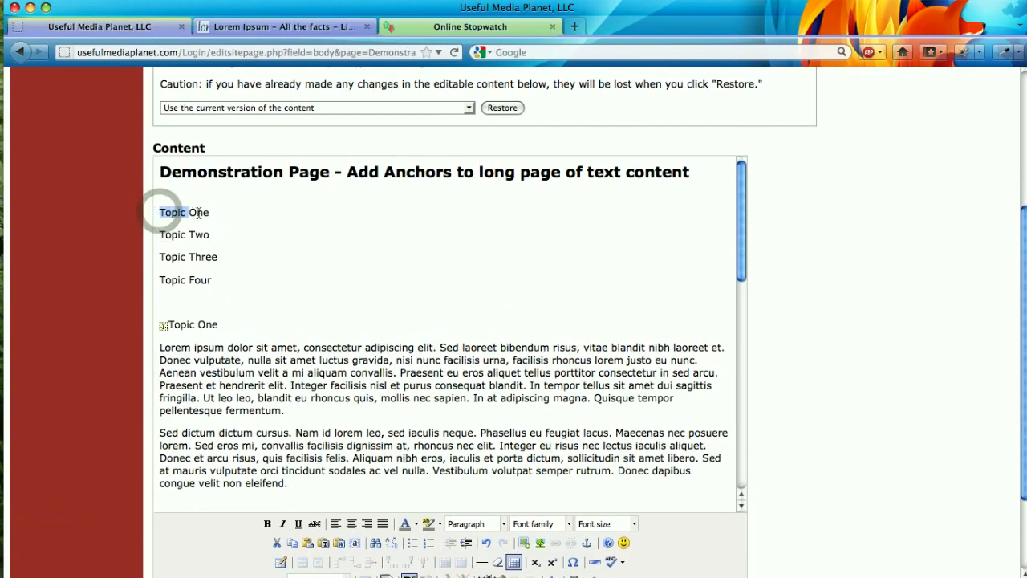
pyautogui.doubleClick(184, 212)
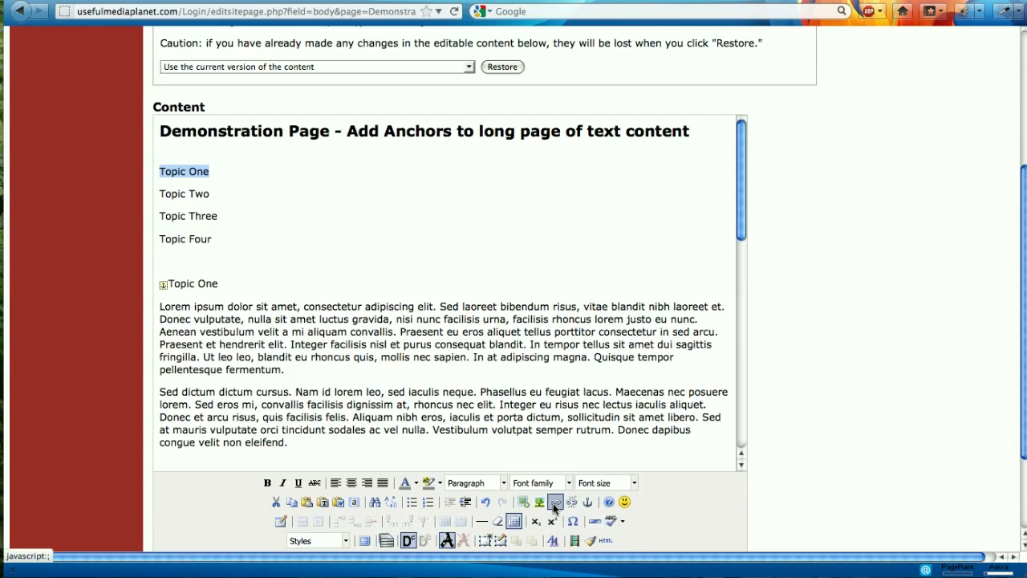
# Step: Link the selected Topic One text to the TopicOne anchor with title 'Topic One'
pyautogui.click(554, 501)
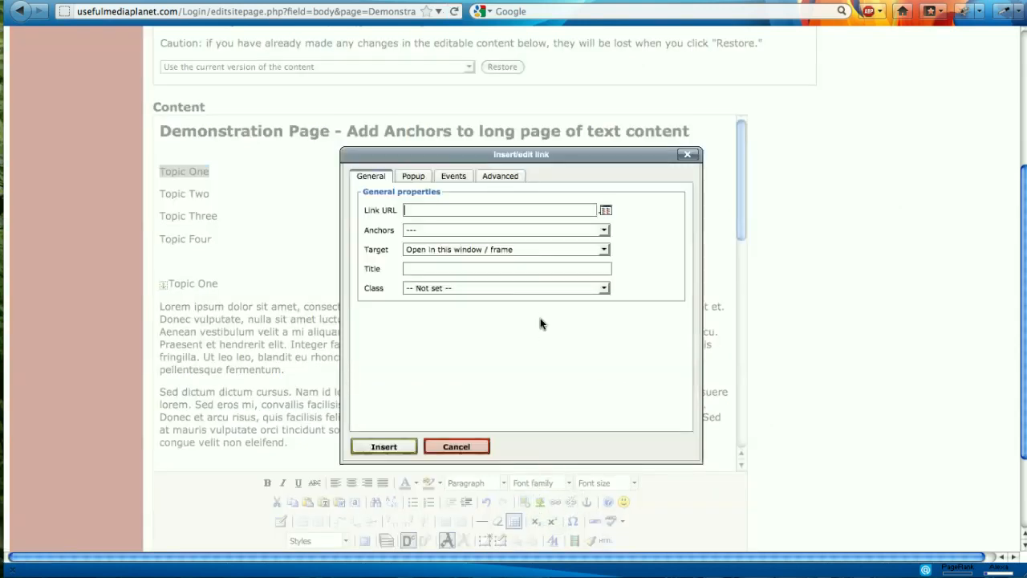
pyautogui.moveTo(483, 231)
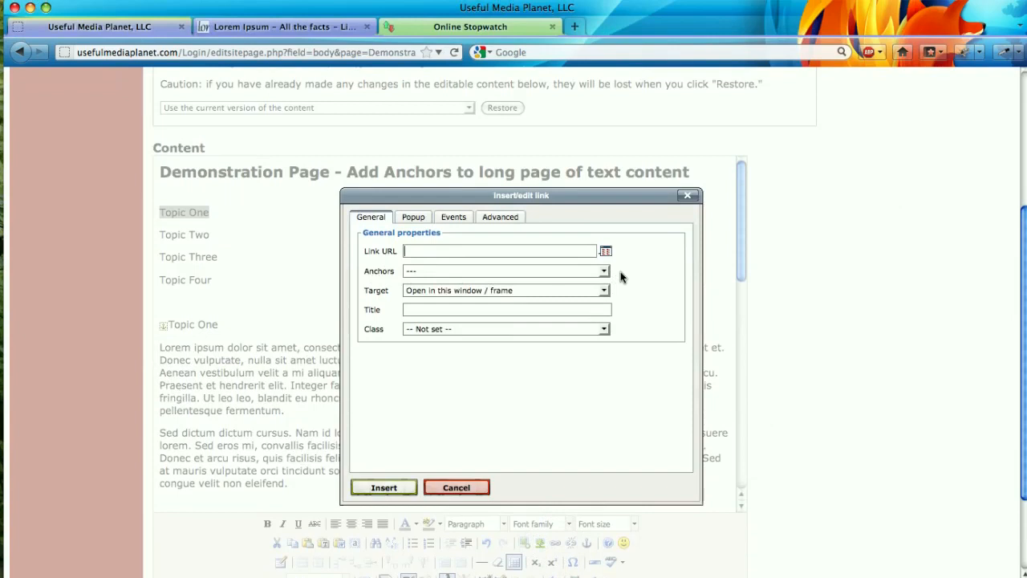
pyautogui.click(602, 271)
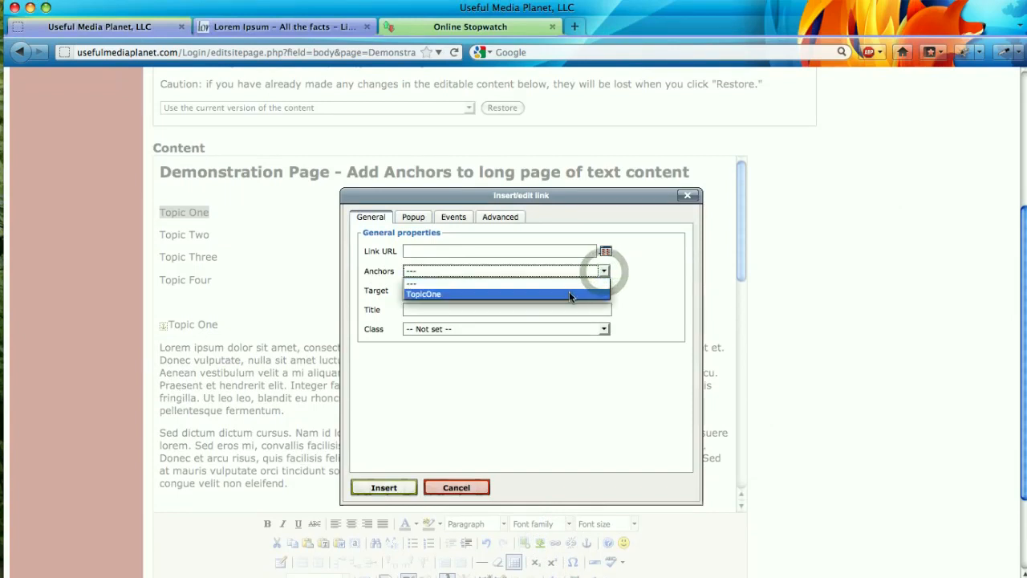
pyautogui.click(422, 293)
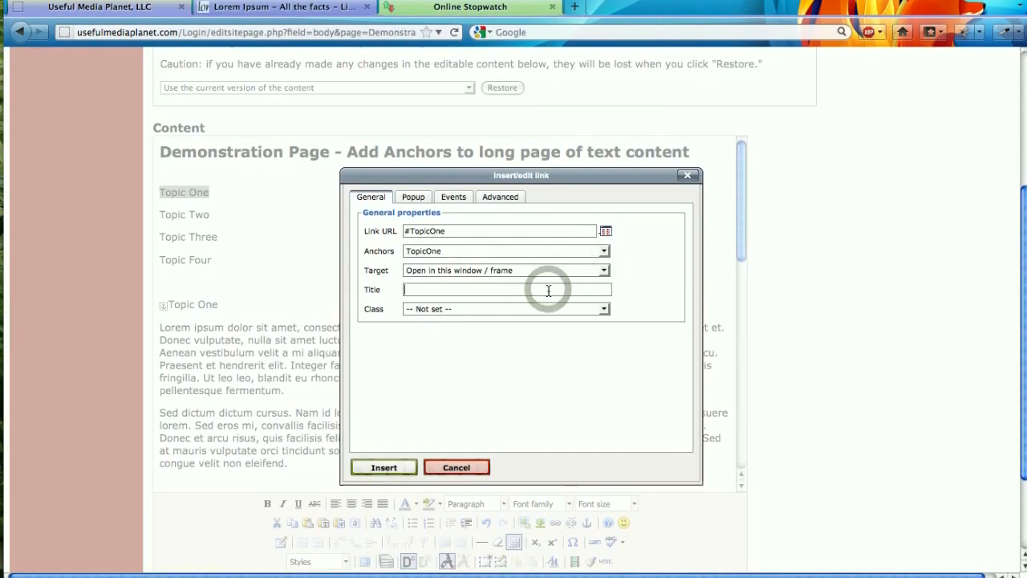
pyautogui.write('Topic One')
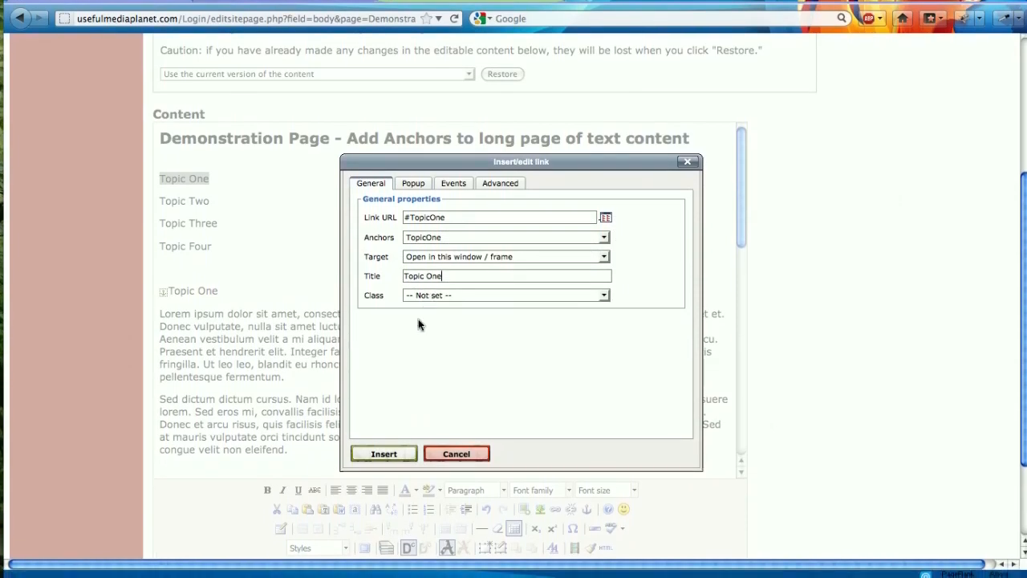
pyautogui.click(383, 453)
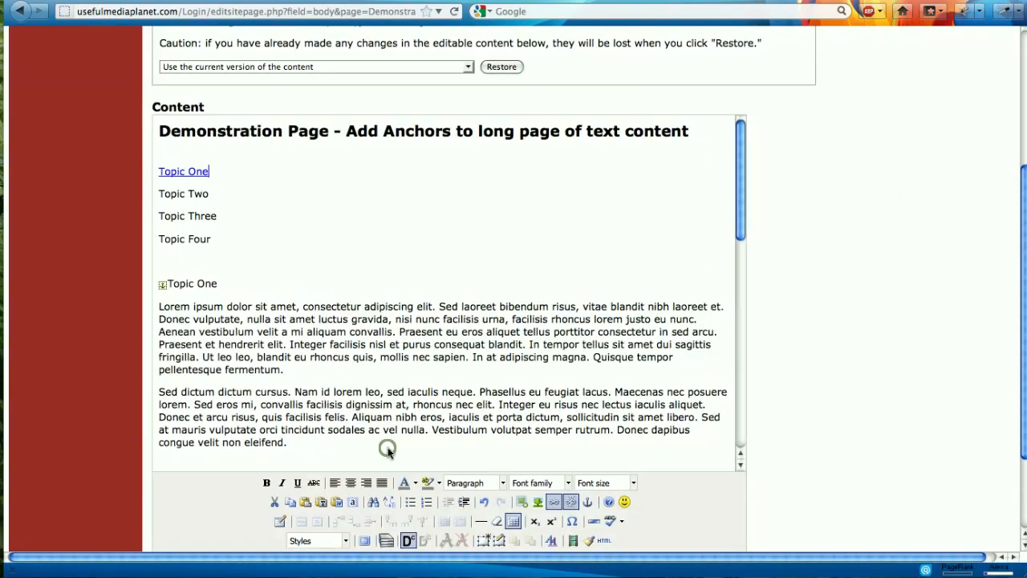
# Step: Add an anchor at the Topic Two heading, using the suggested name TopicTwo
pyautogui.scroll(-3)
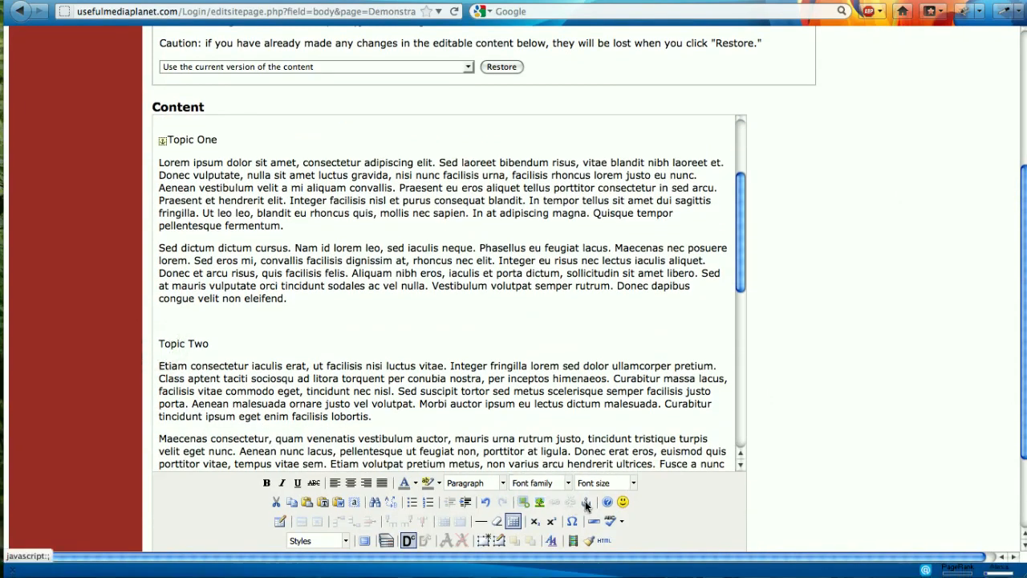
pyautogui.click(585, 503)
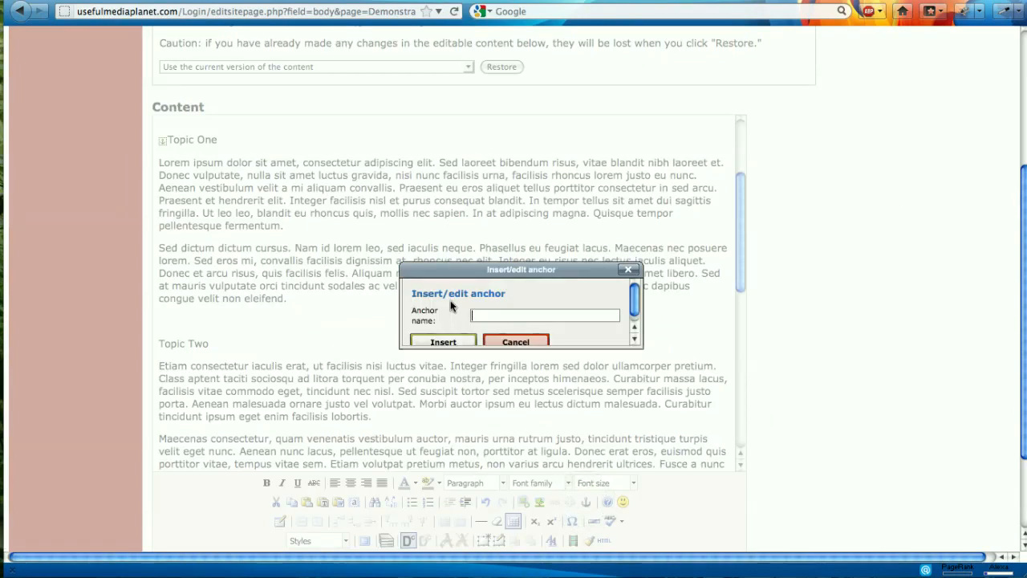
pyautogui.write('T')
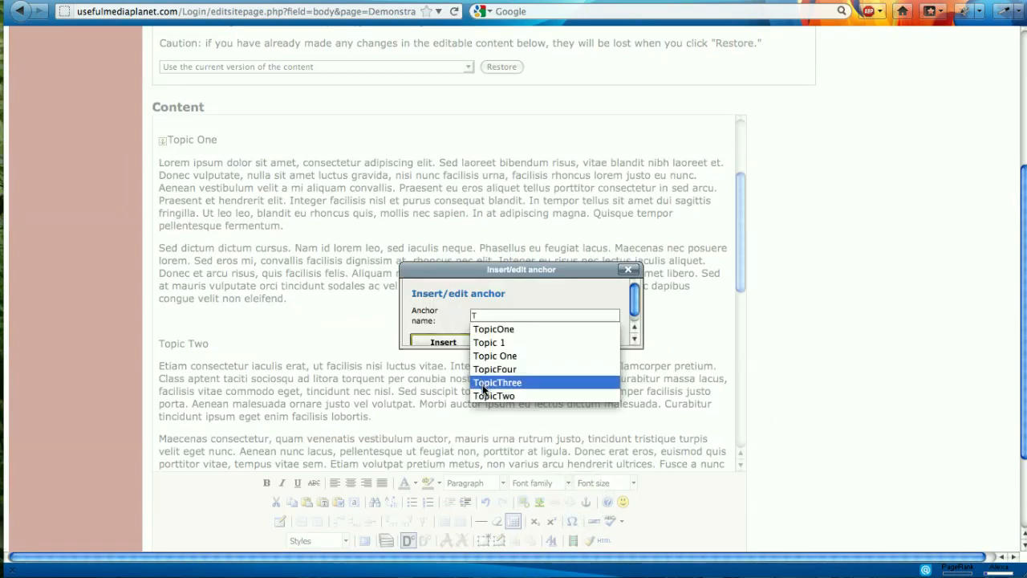
pyautogui.click(494, 396)
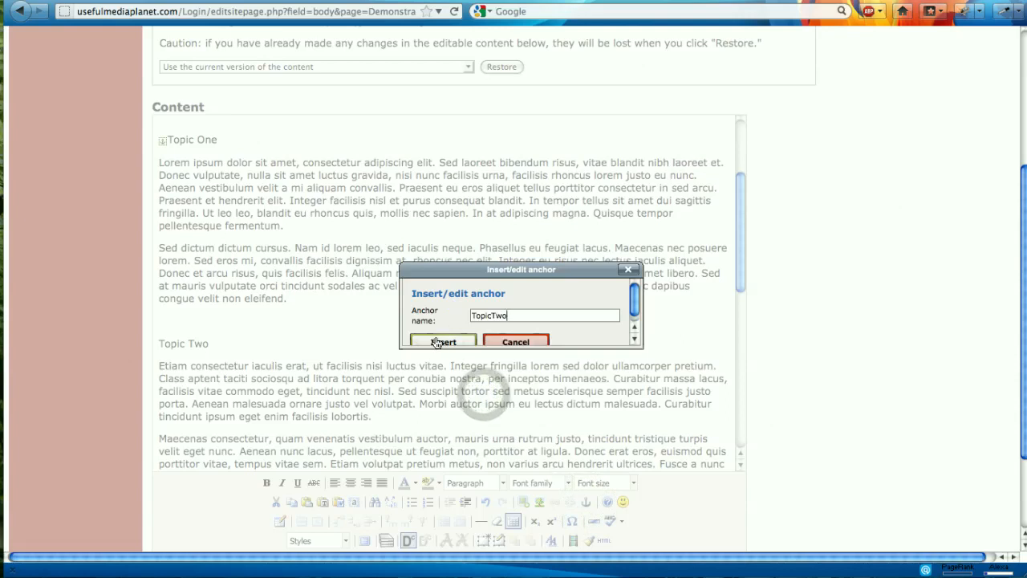
pyautogui.click(442, 341)
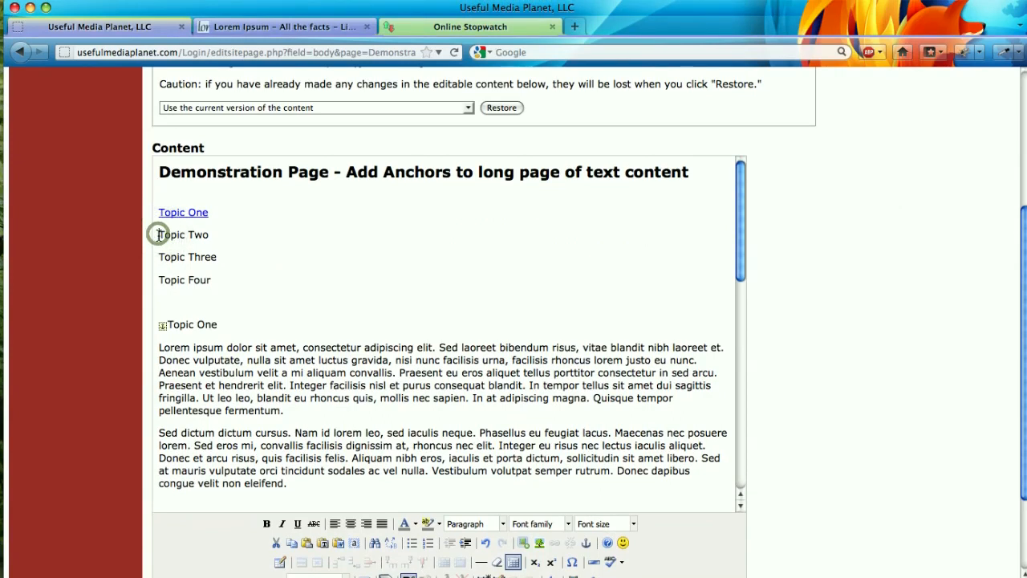
# Step: Link the Topic Two list entry to the TopicTwo anchor, titled 'Topic Two'
pyautogui.doubleClick(183, 235)
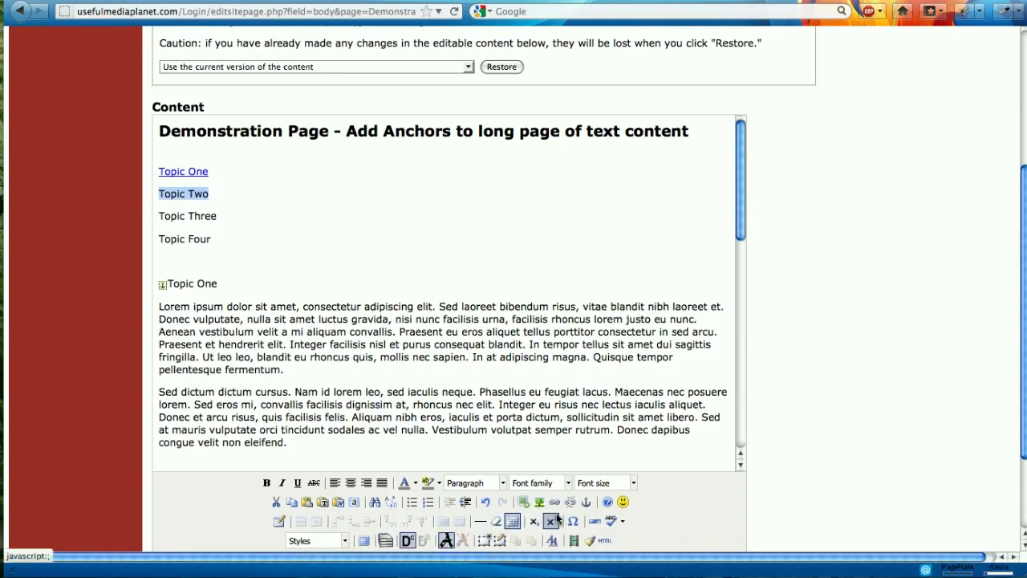
pyautogui.click(554, 501)
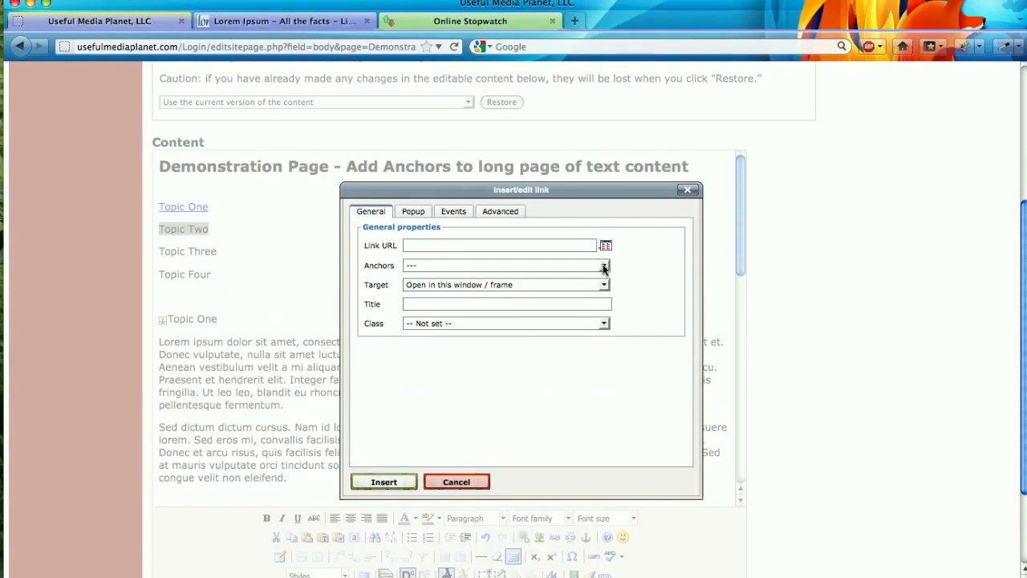
pyautogui.click(604, 264)
pyautogui.write('Topic')
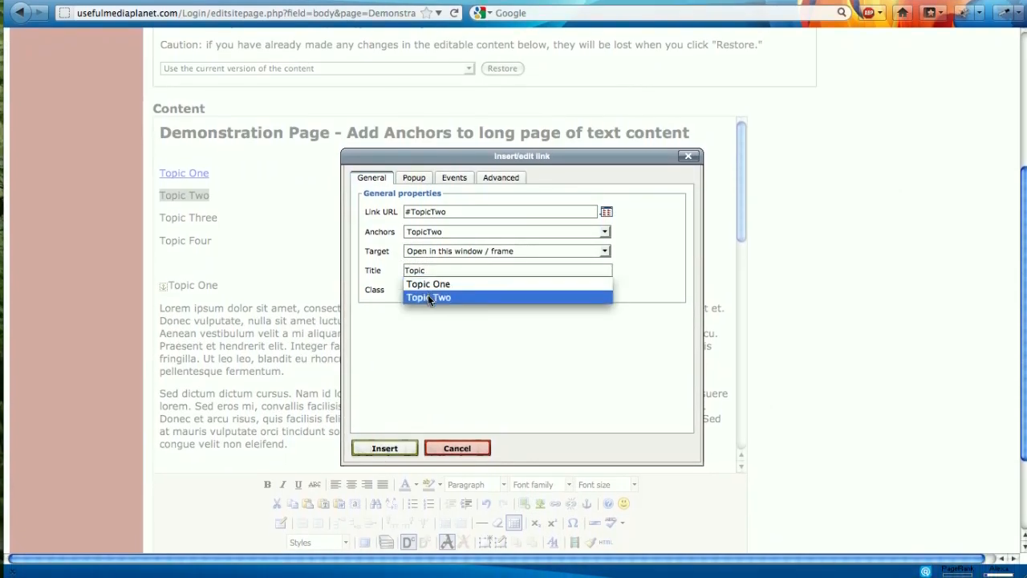
pyautogui.click(428, 297)
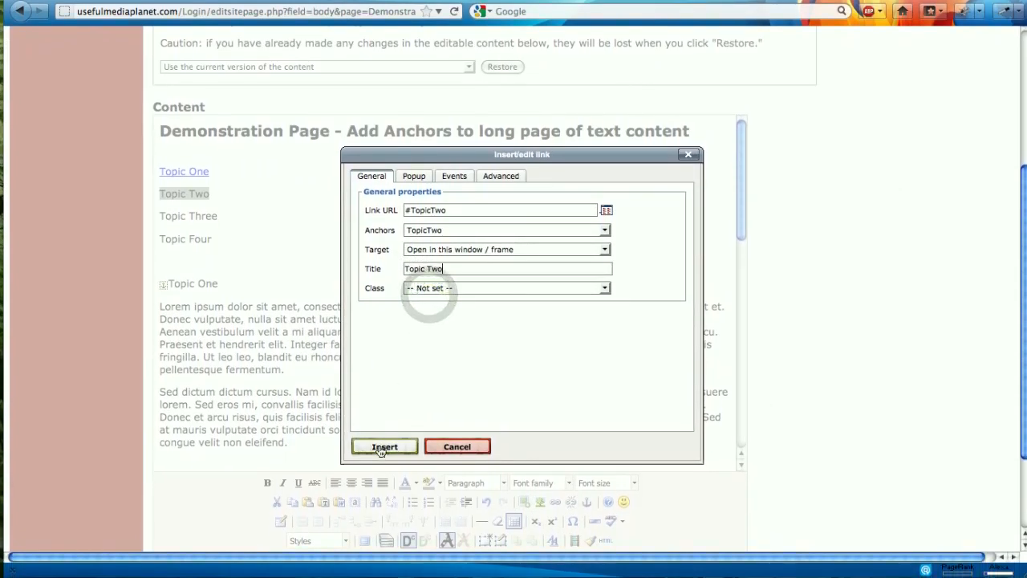
pyautogui.click(384, 447)
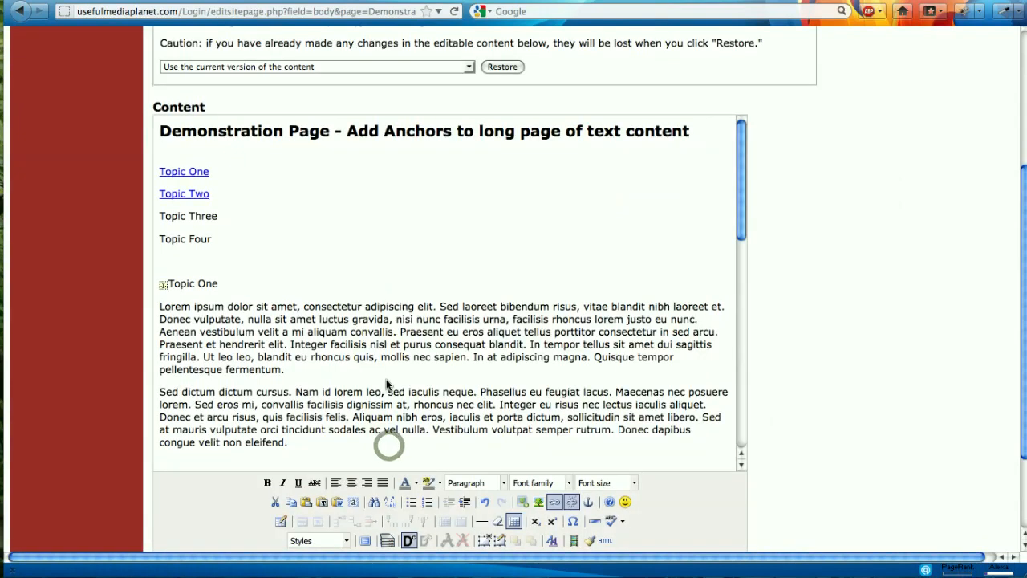
# Step: Insert a TopicThree anchor before the Topic Three heading
pyautogui.scroll(-3)
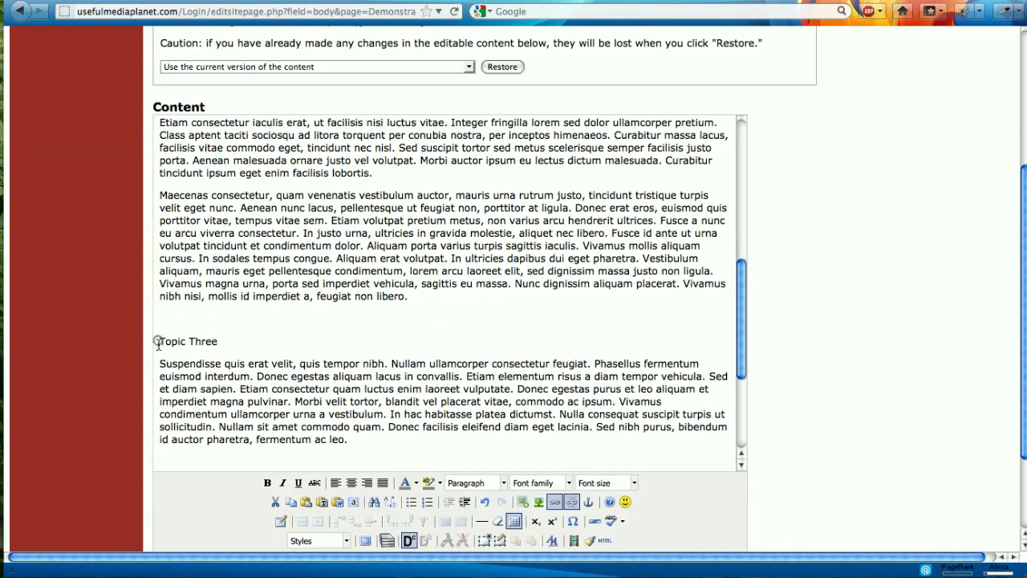
pyautogui.click(588, 501)
pyautogui.write('T')
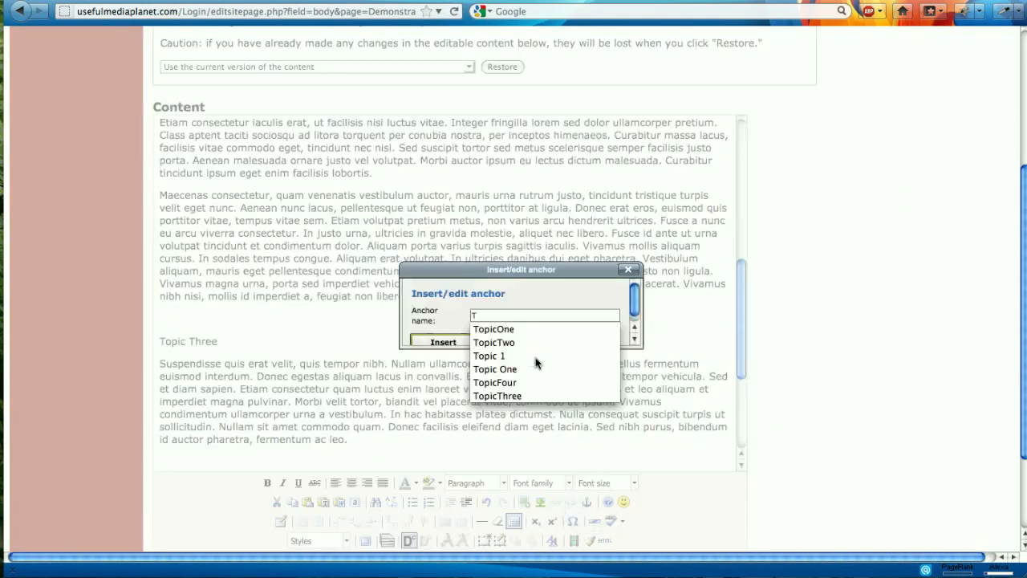
pyautogui.moveTo(494, 382)
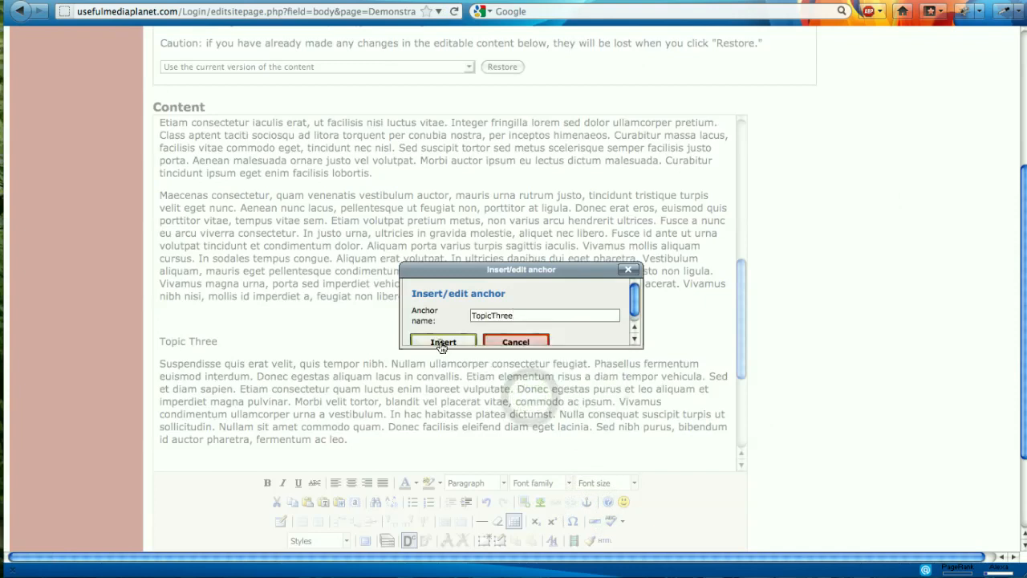
pyautogui.click(443, 342)
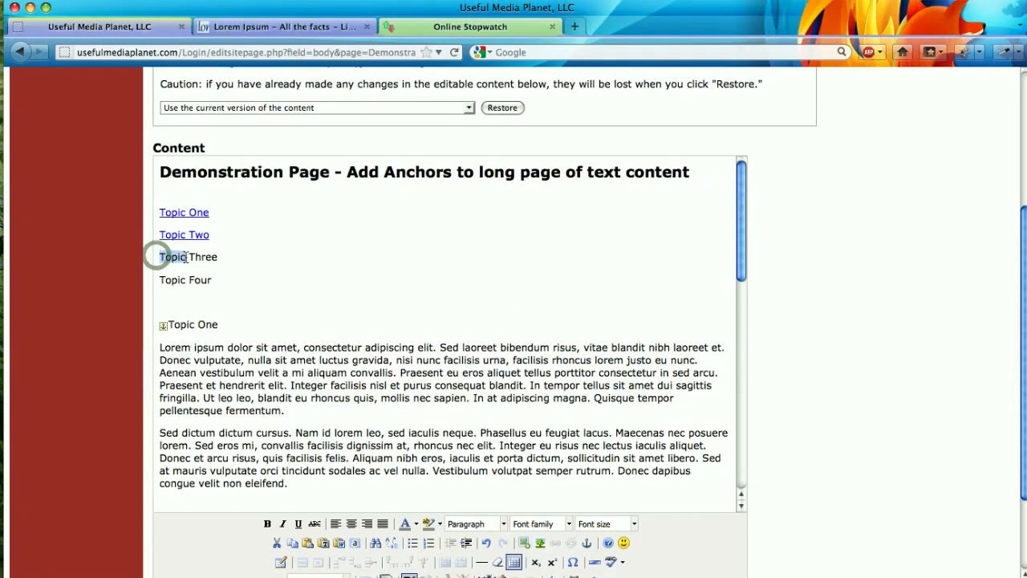
# Step: Link the Topic Three list entry to the TopicThree anchor with title 'Topic Three'
pyautogui.doubleClick(189, 257)
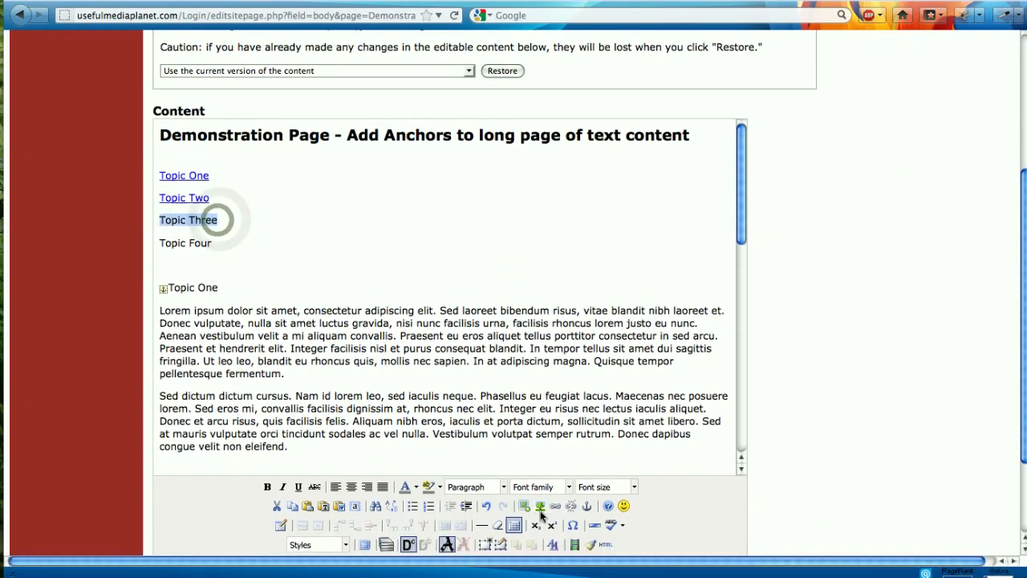
pyautogui.click(539, 505)
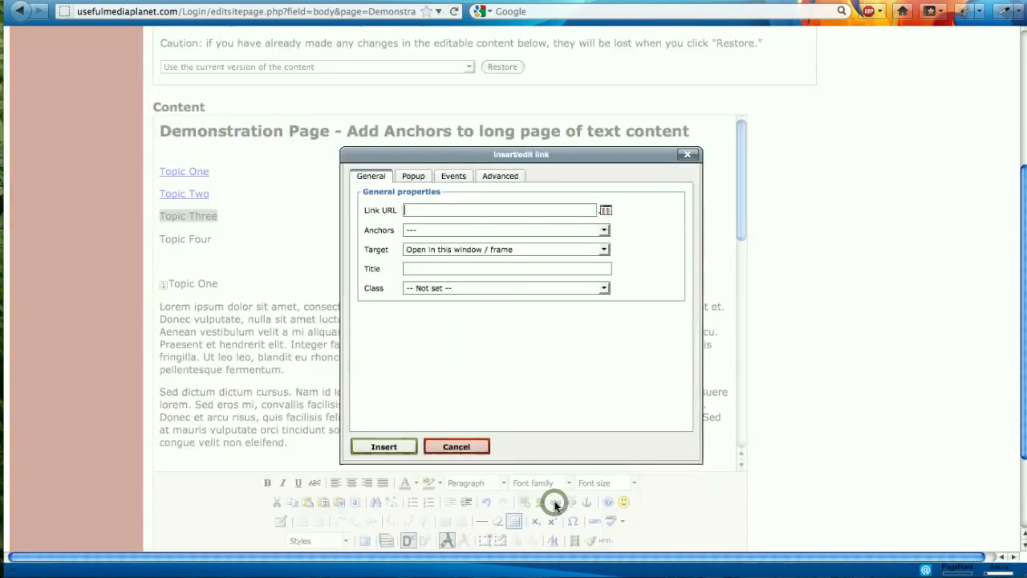
pyautogui.click(603, 230)
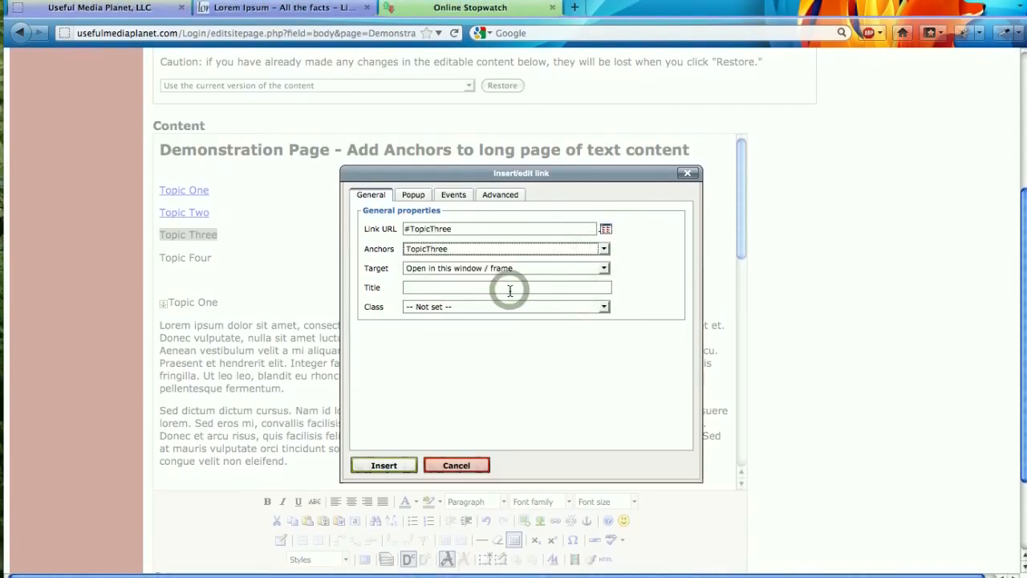
pyautogui.write('Topic Three')
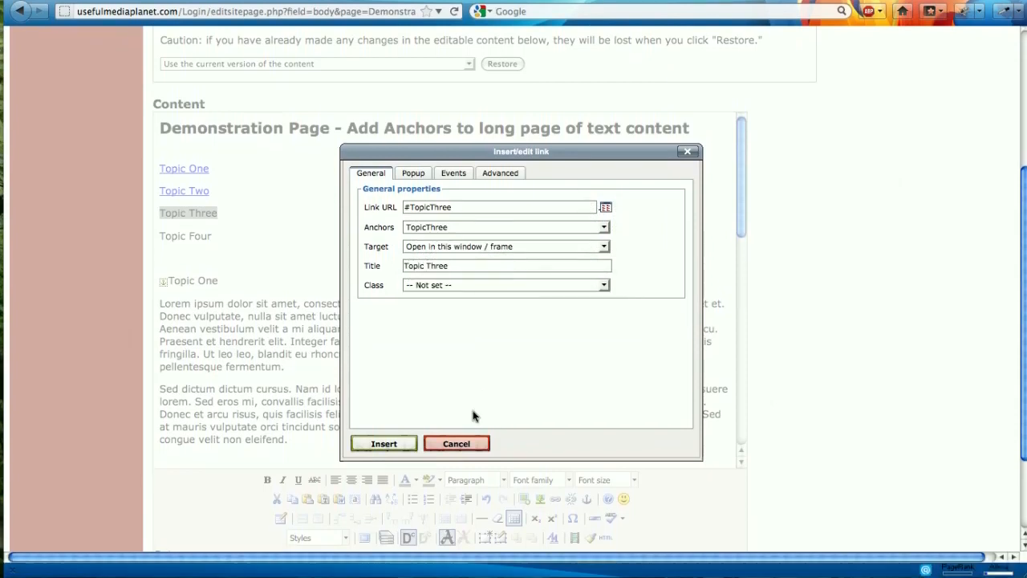
pyautogui.click(383, 443)
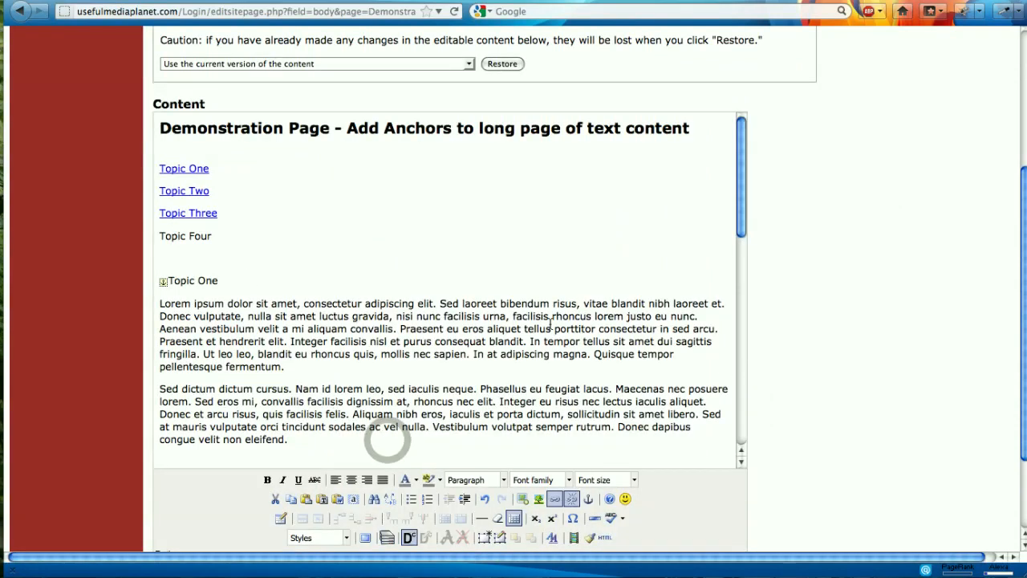
pyautogui.scroll(-3)
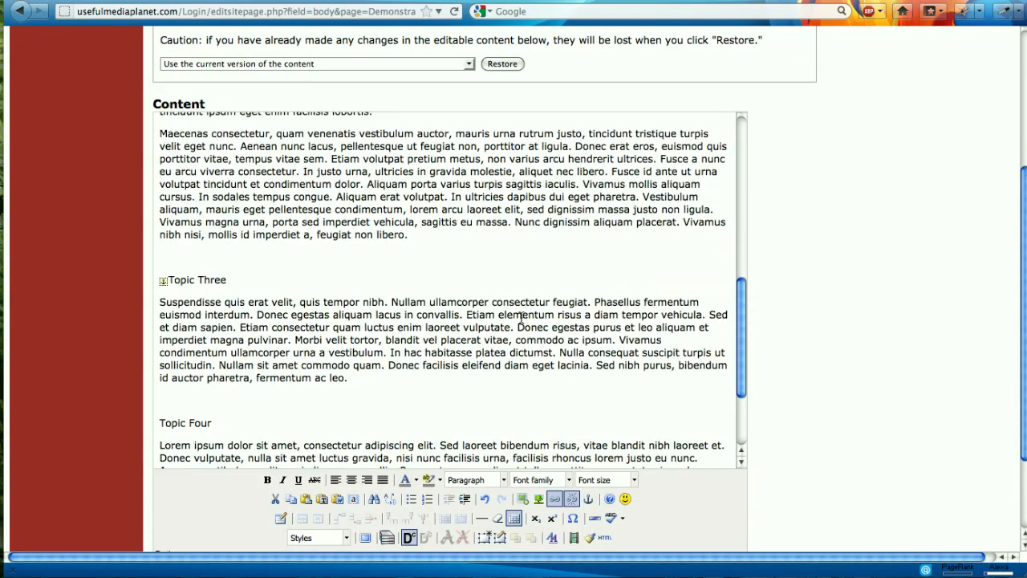
# Step: Scroll down to the Topic Four heading and add the TopicFour anchor there
pyautogui.scroll(-3)
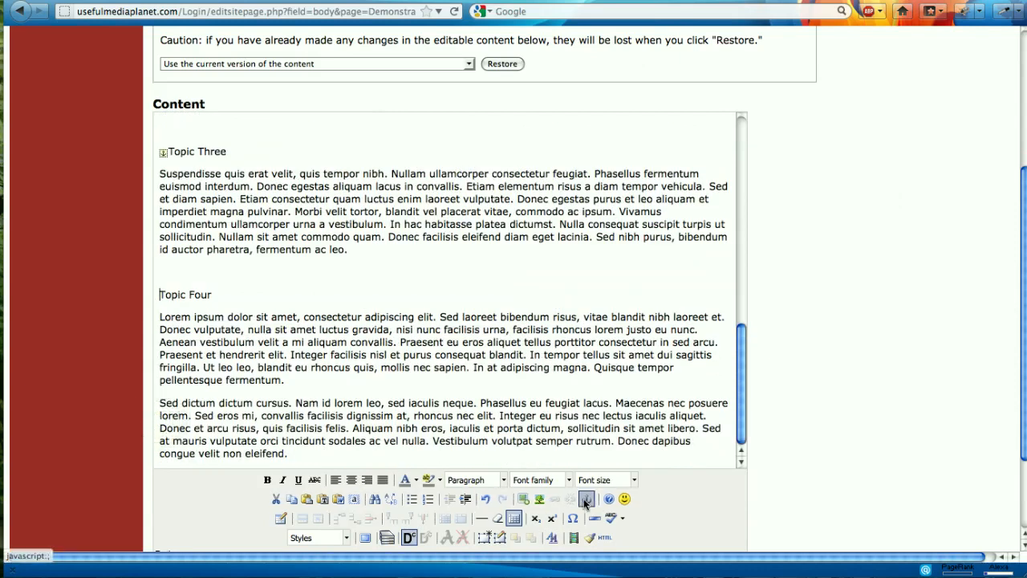
pyautogui.click(586, 499)
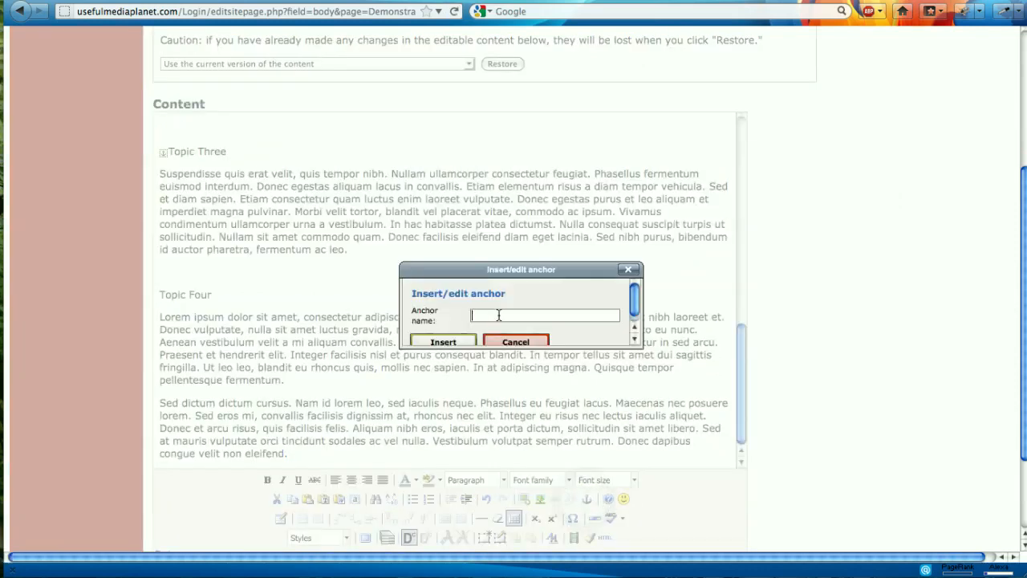
pyautogui.write('T')
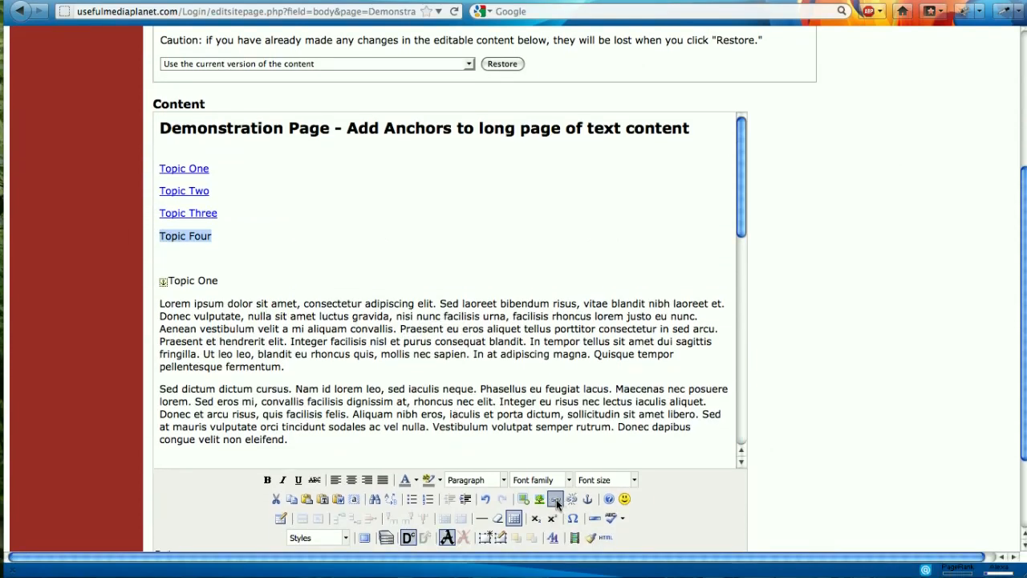
# Step: Link the selected Topic Four text to the TopicFour anchor with a title
pyautogui.click(555, 499)
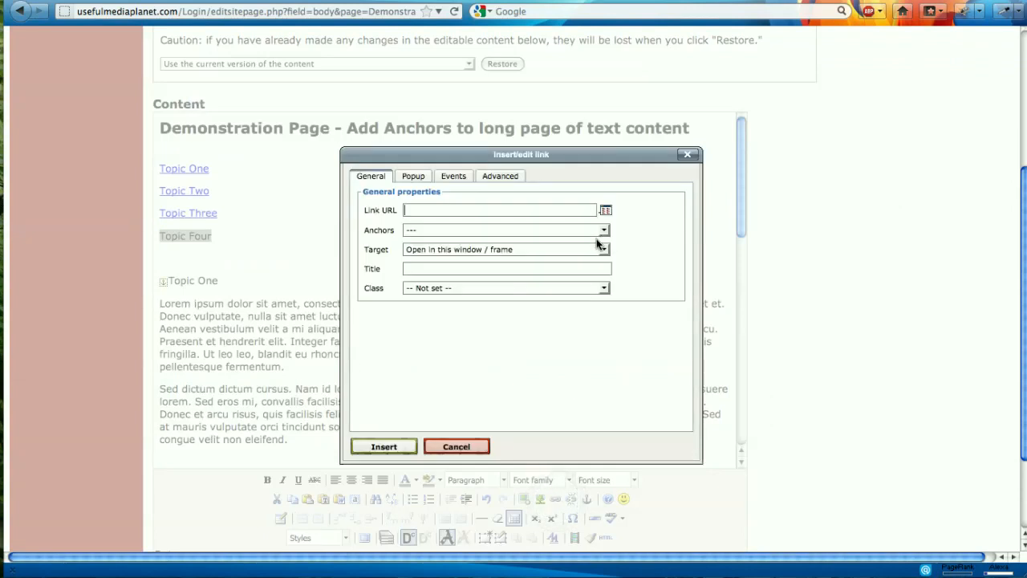
pyautogui.click(604, 230)
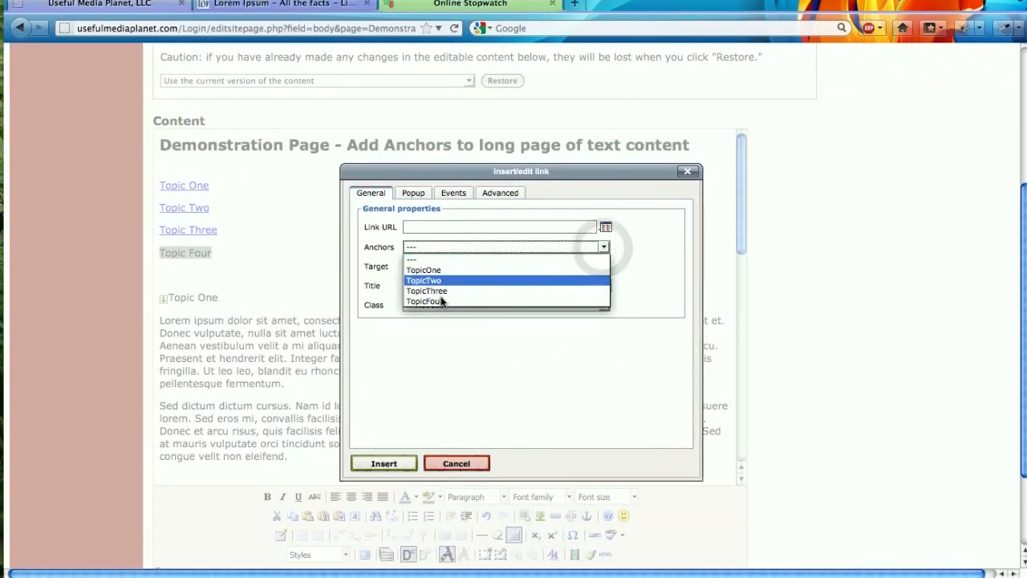
pyautogui.click(426, 301)
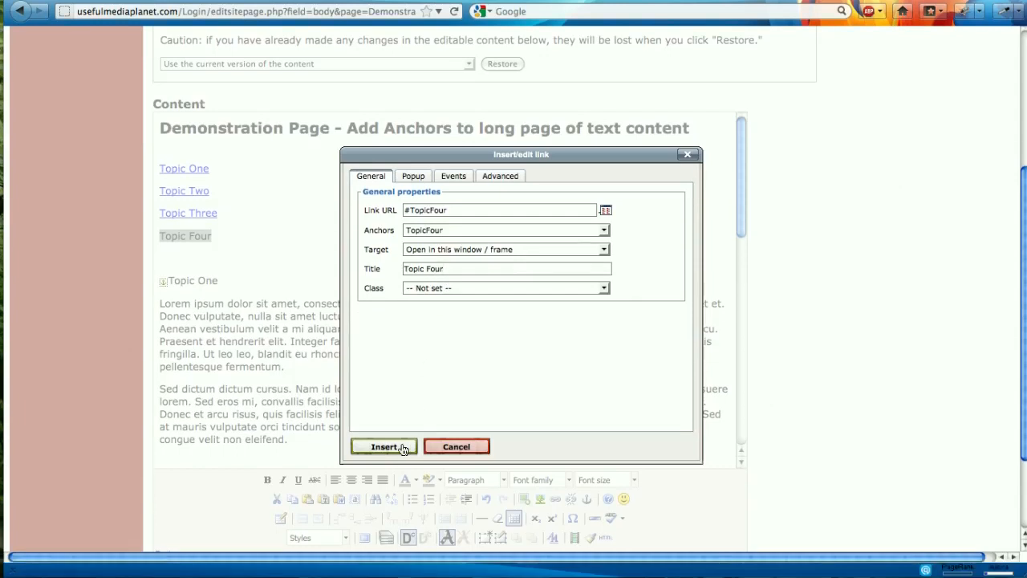
pyautogui.click(384, 446)
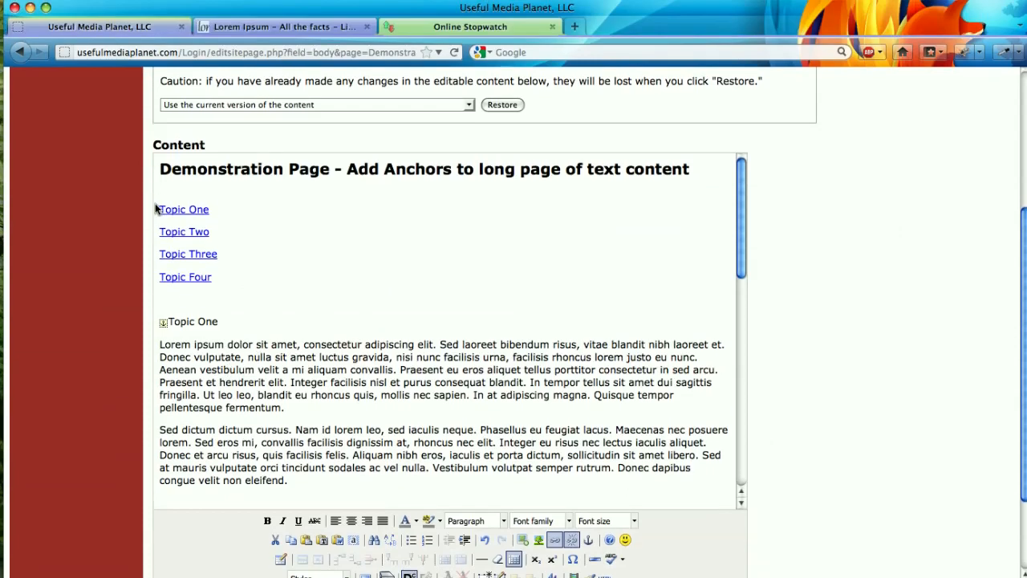
# Step: Select all four topic links and format them as a numbered list
pyautogui.moveTo(159, 209); pyautogui.dragTo(185, 281)
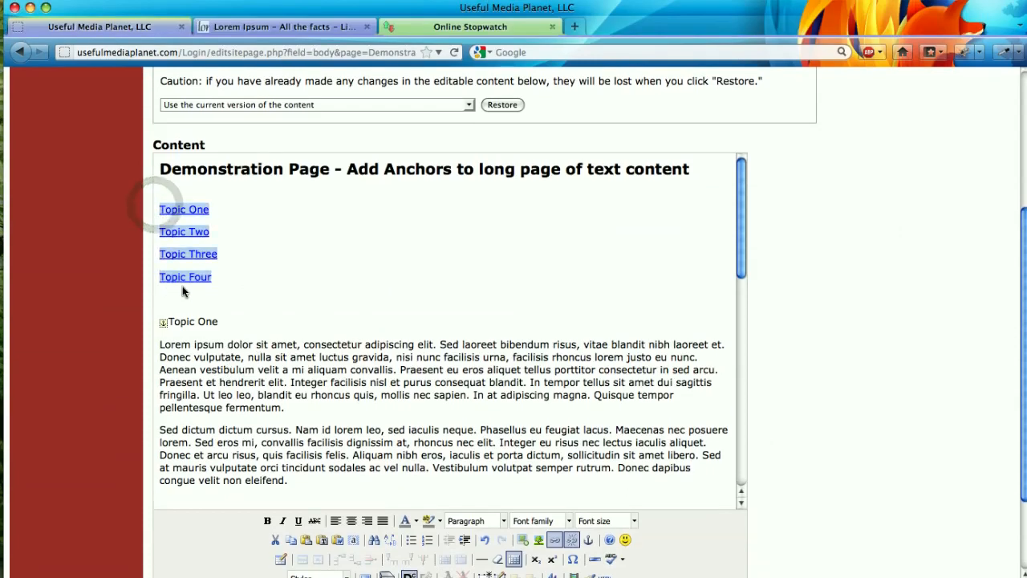
pyautogui.scroll(-3)
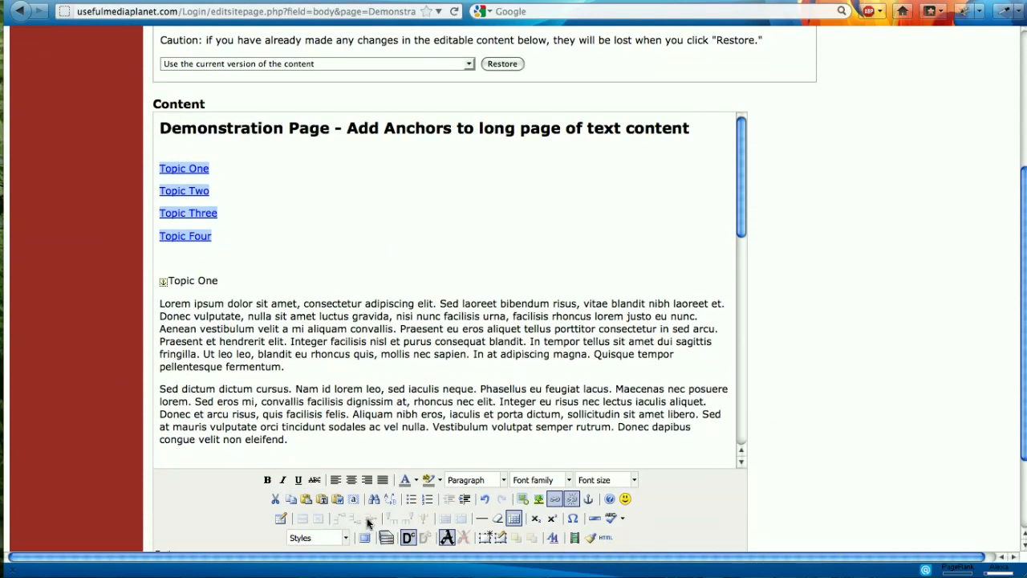
pyautogui.click(411, 499)
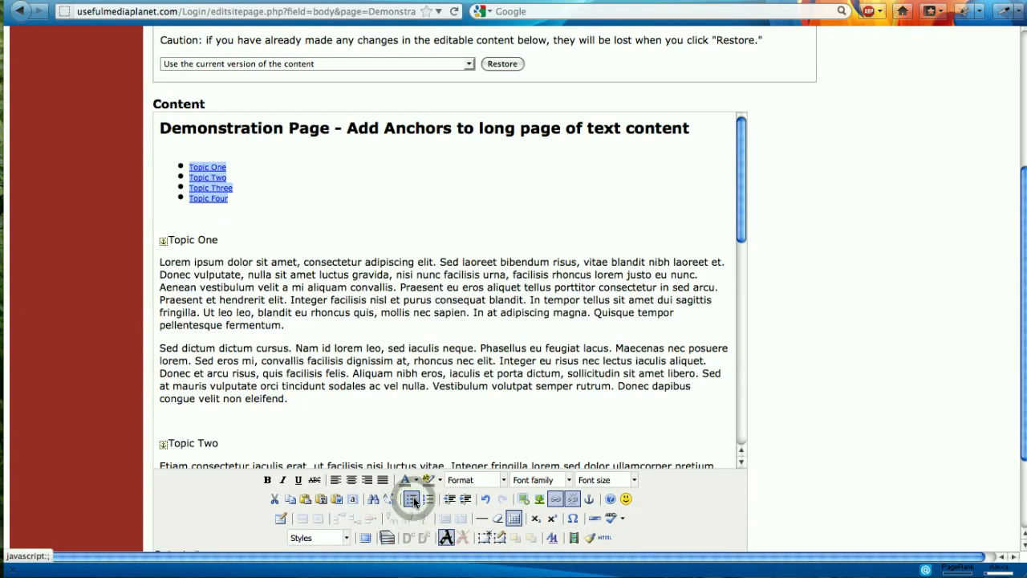
pyautogui.click(426, 499)
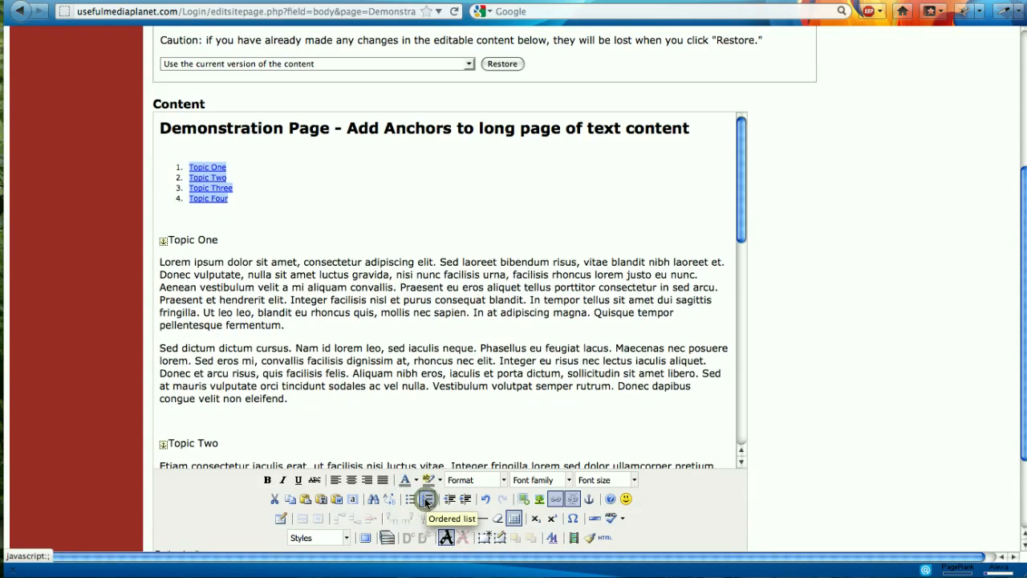
pyautogui.moveTo(436, 326)
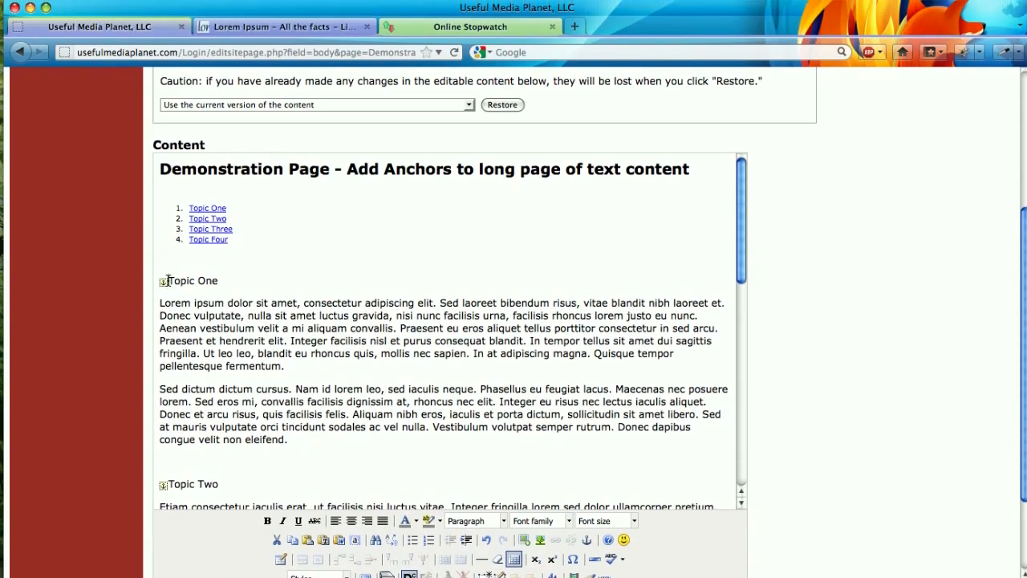
# Step: Format the Topic One heading text with a bold heading style
pyautogui.doubleClick(189, 280)
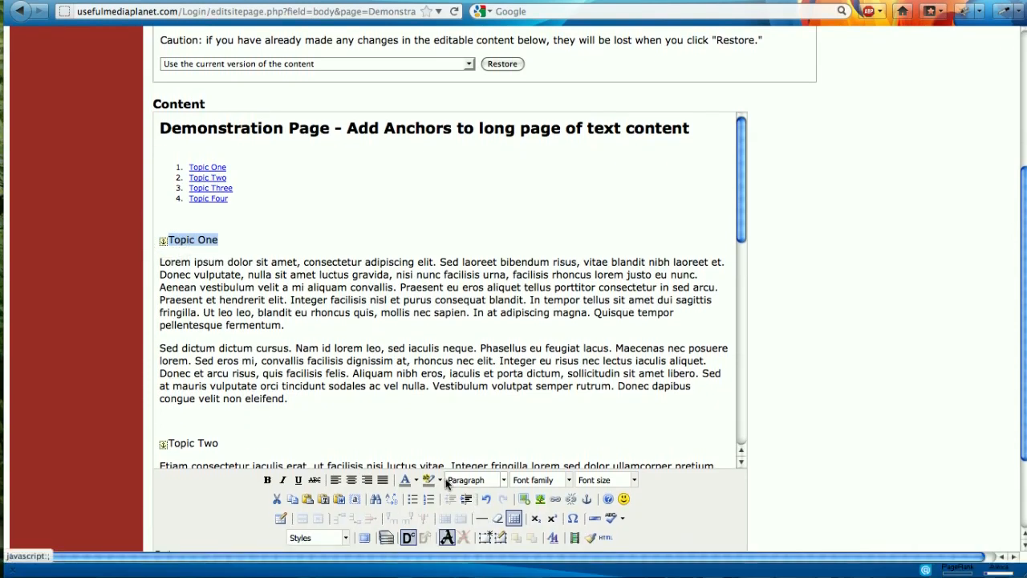
pyautogui.click(475, 479)
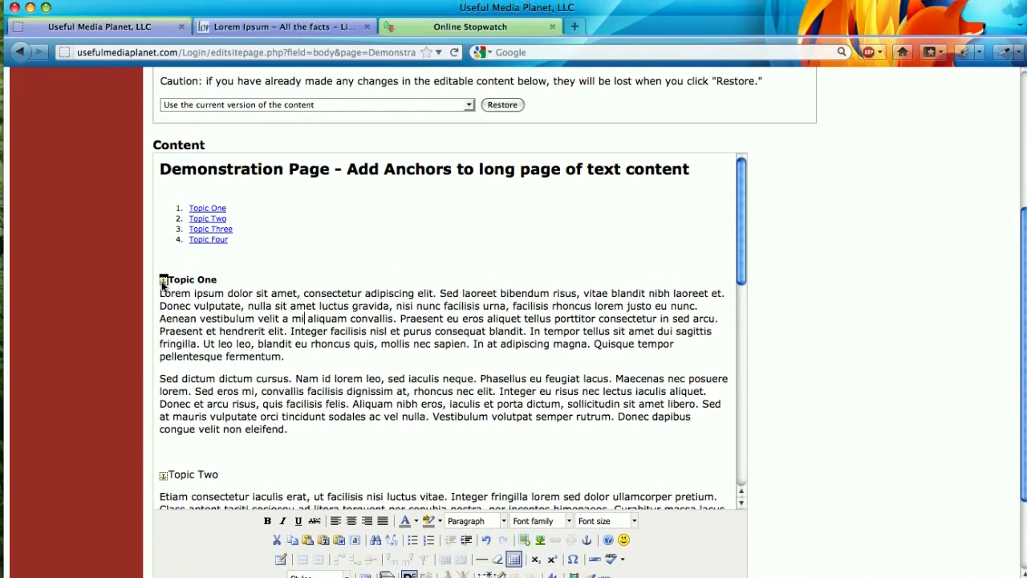
# Step: Submit the edited demonstration page to save the changes to the site
pyautogui.scroll(-3)
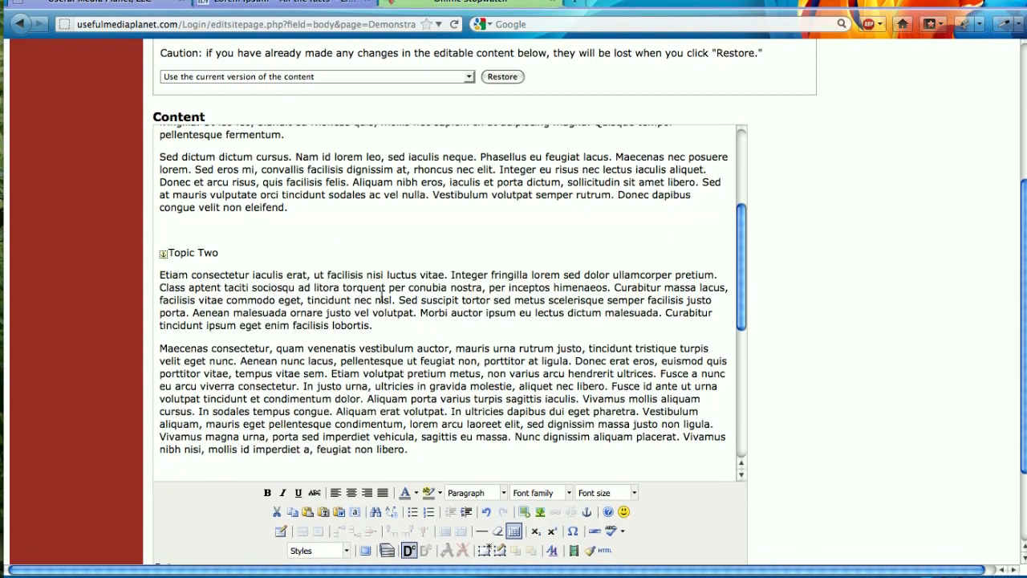
pyautogui.scroll(-3)
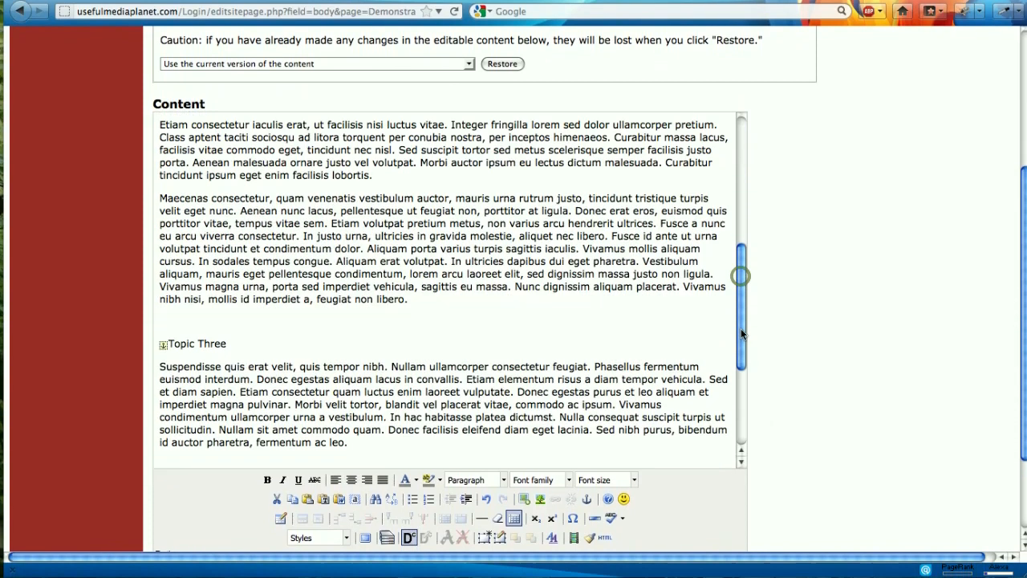
pyautogui.scroll(-3)
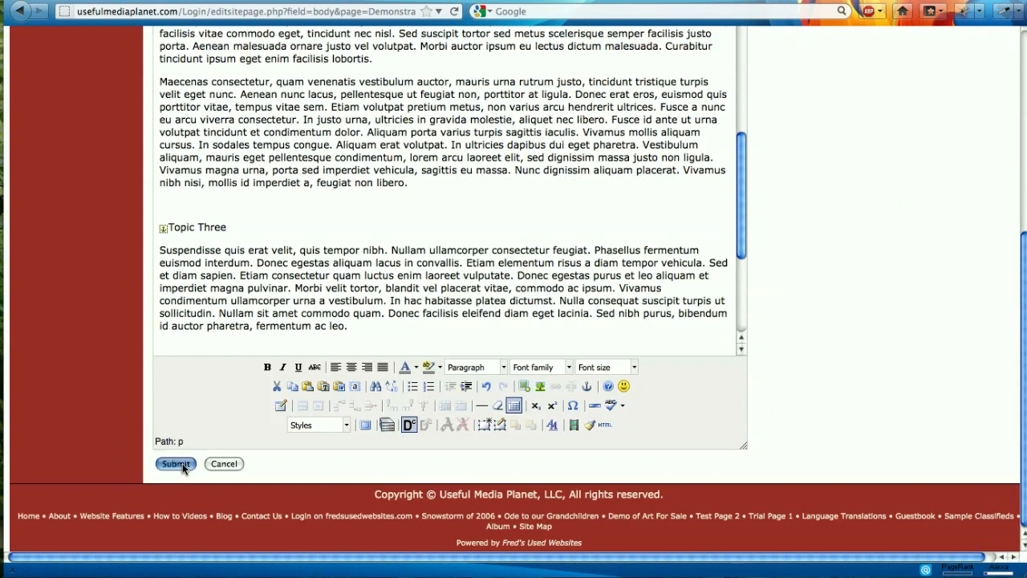
pyautogui.click(176, 464)
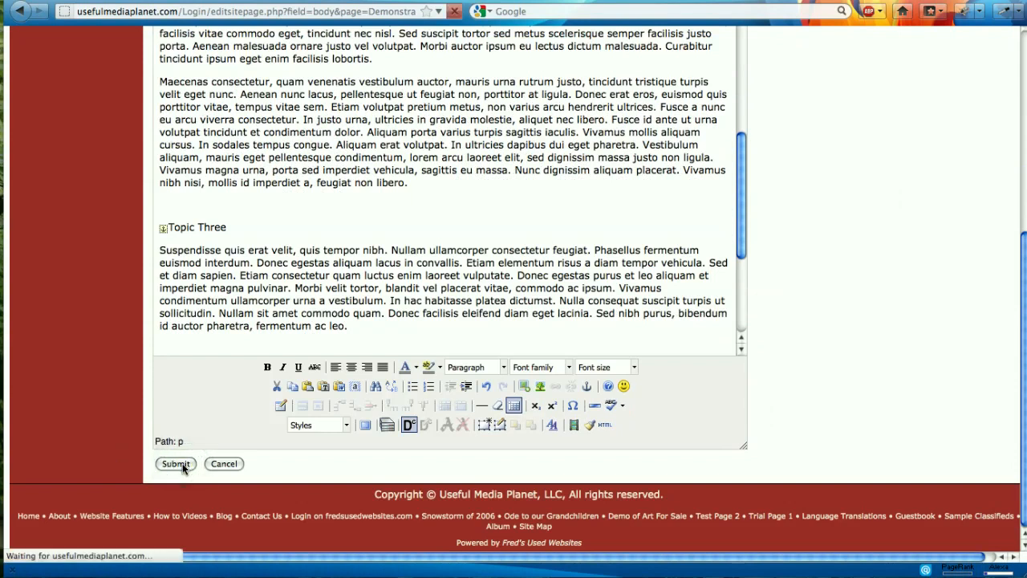